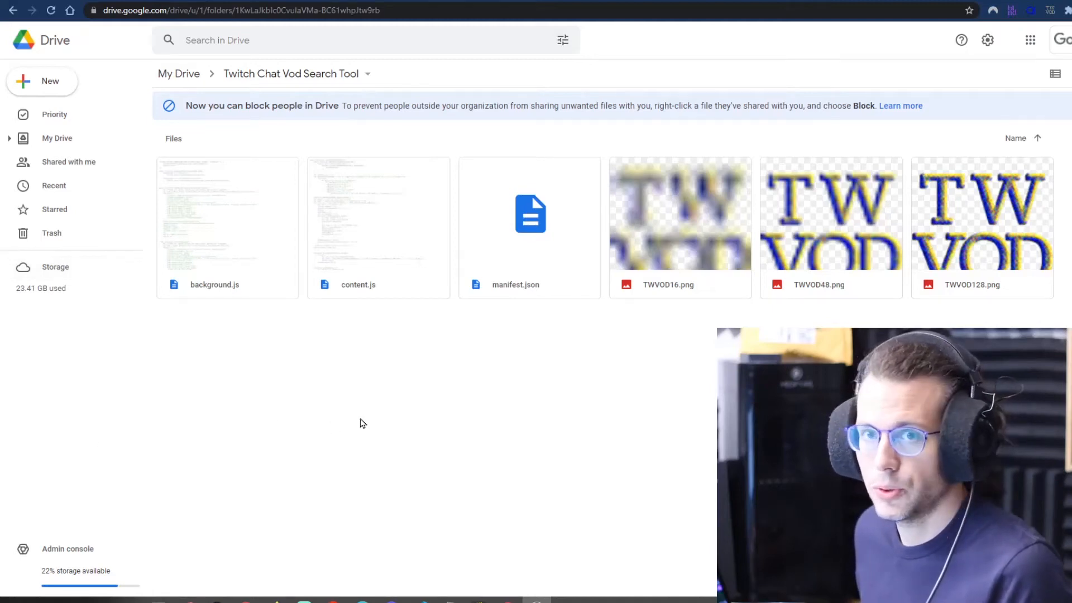
mouse_move(399, 446)
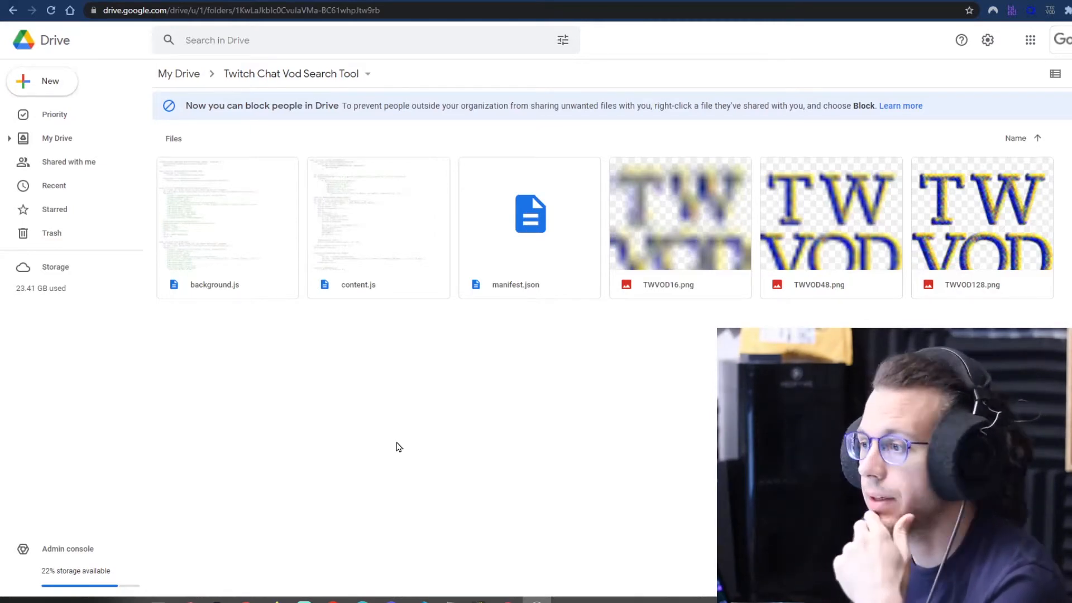
mouse_move(322, 340)
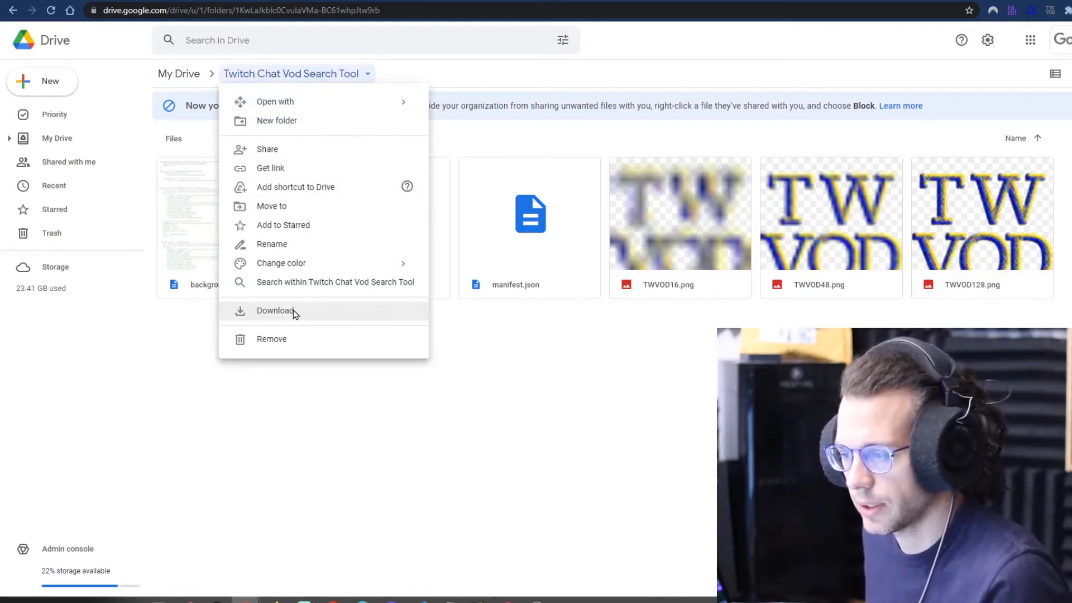
Download the Twitch Chat Vod Search Tool folder from Drive as a zip.
click(275, 310)
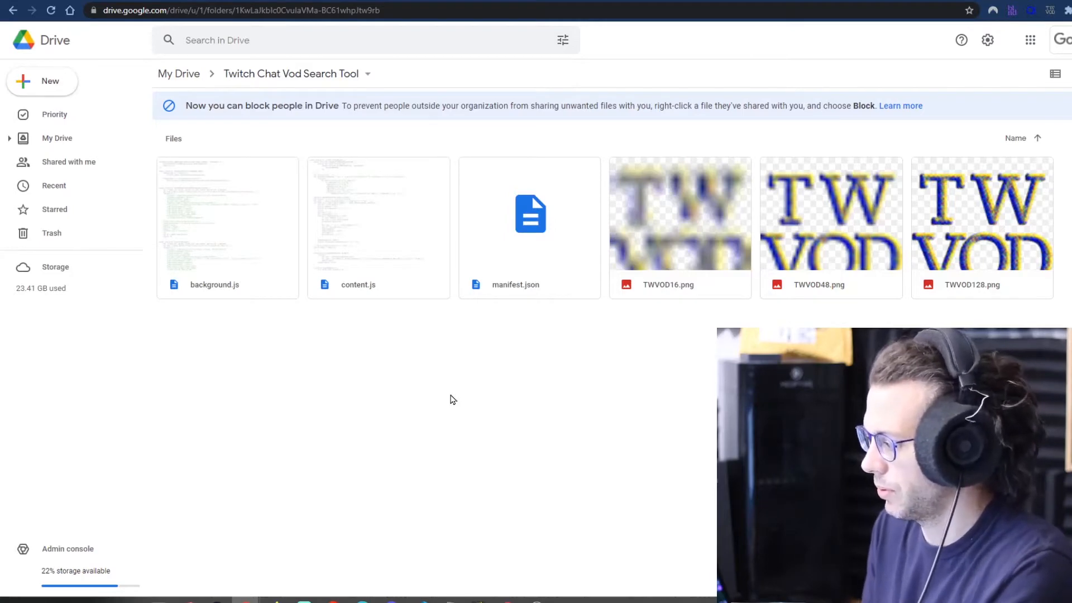
mouse_move(453, 373)
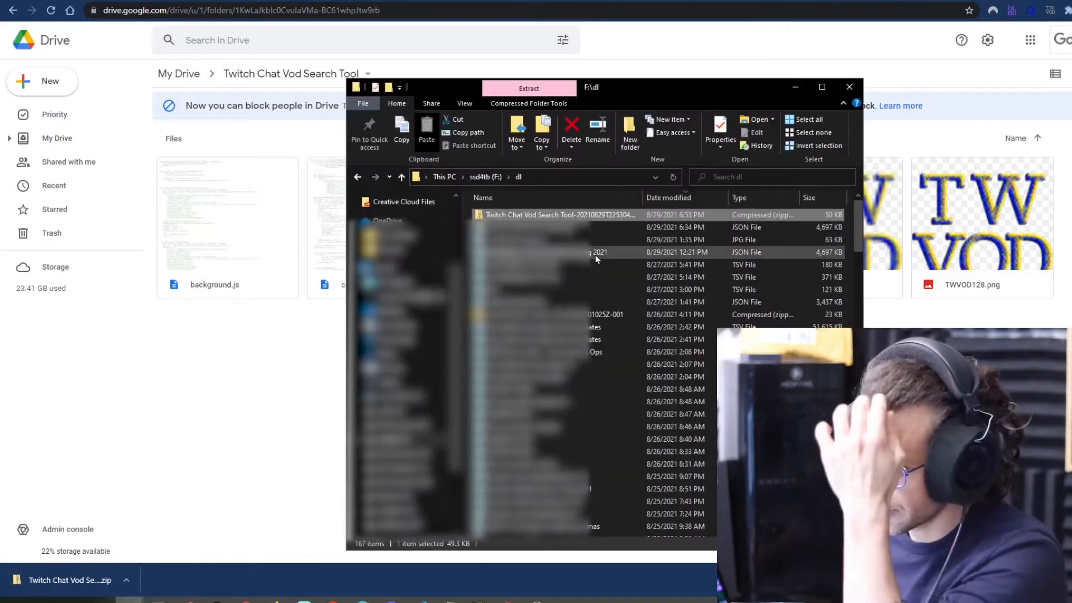
Extract the downloaded zip via Extract All, adjusting the destination folder name.
right_click(541, 214)
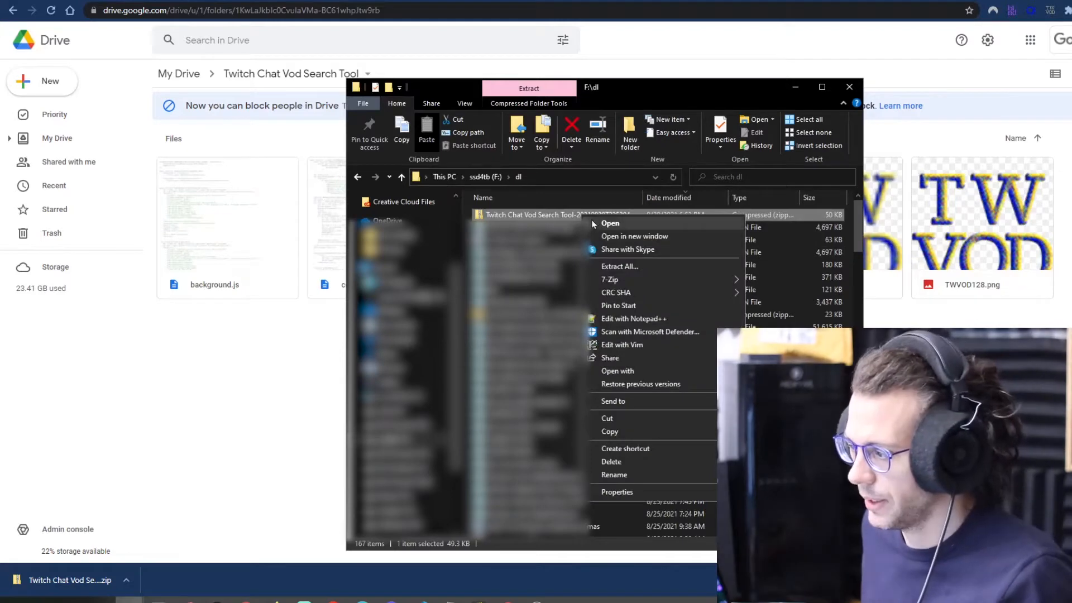
mouse_move(604, 231)
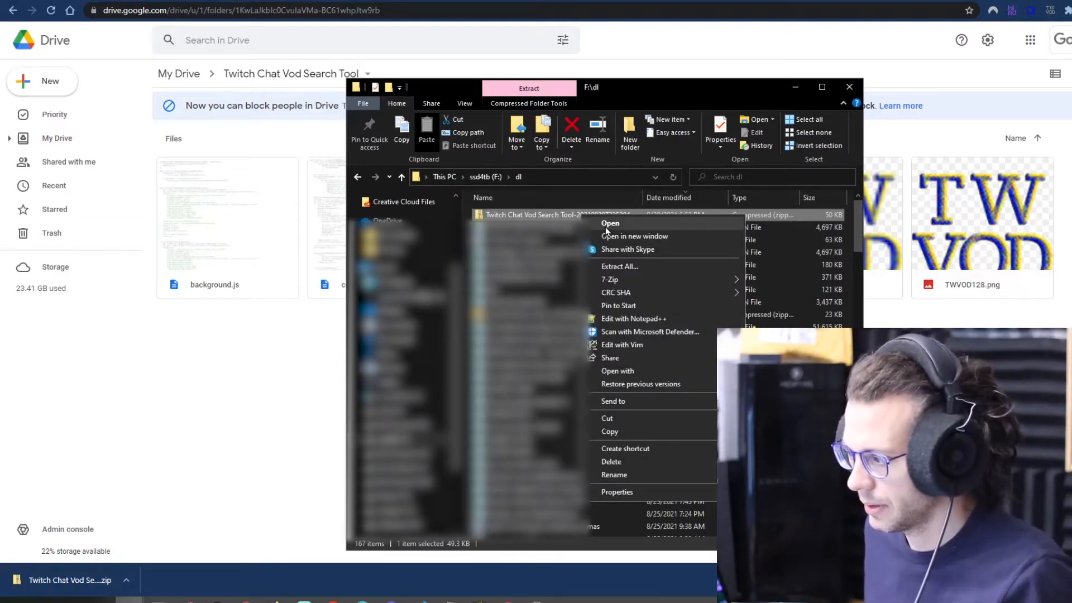
mouse_move(632, 393)
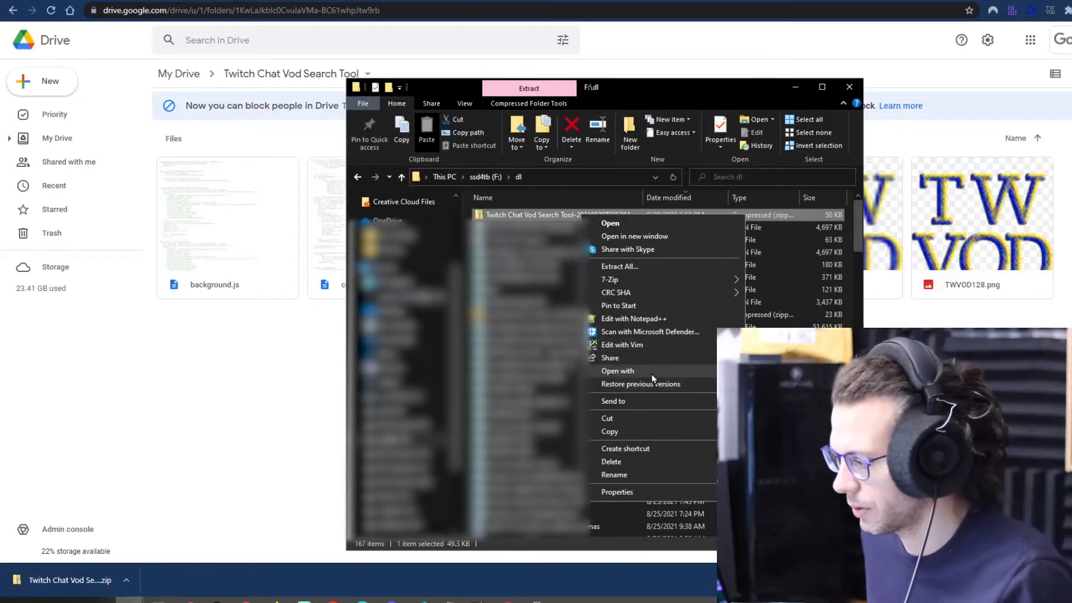
mouse_move(648, 268)
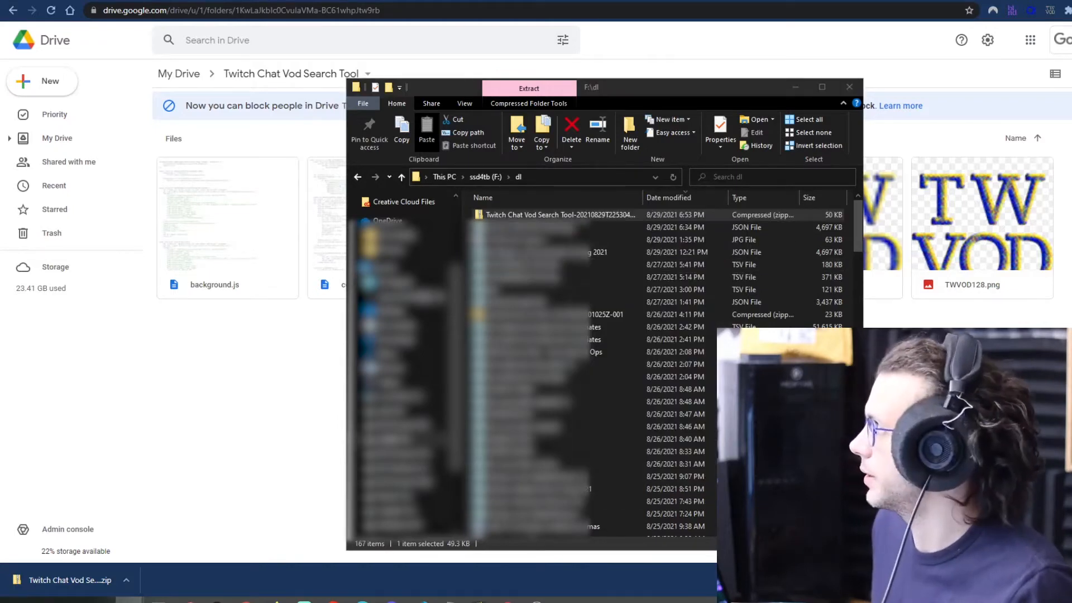
click(528, 87)
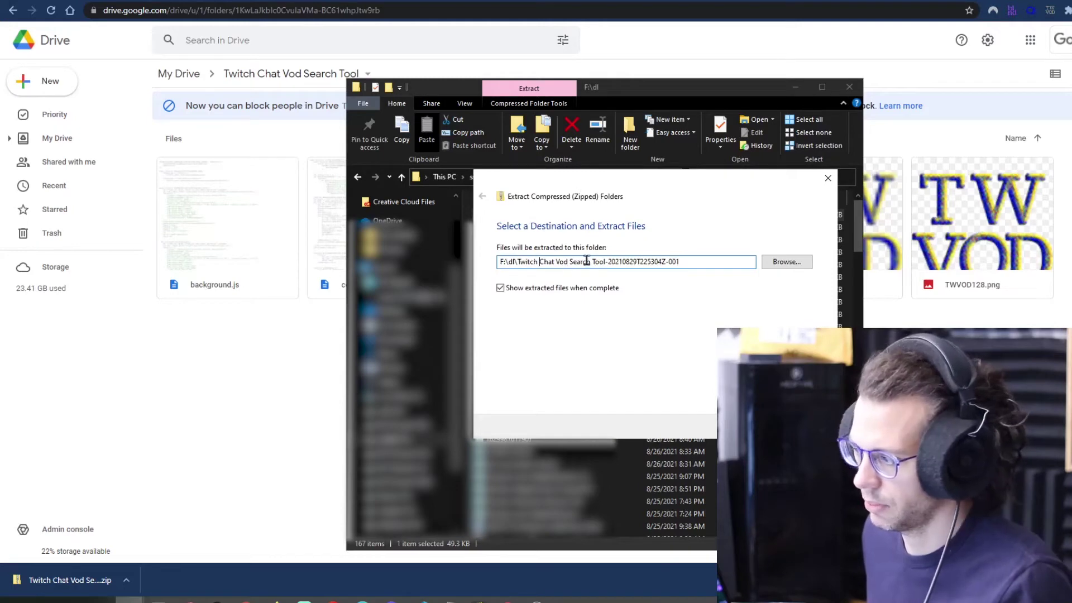
double_click(643, 261)
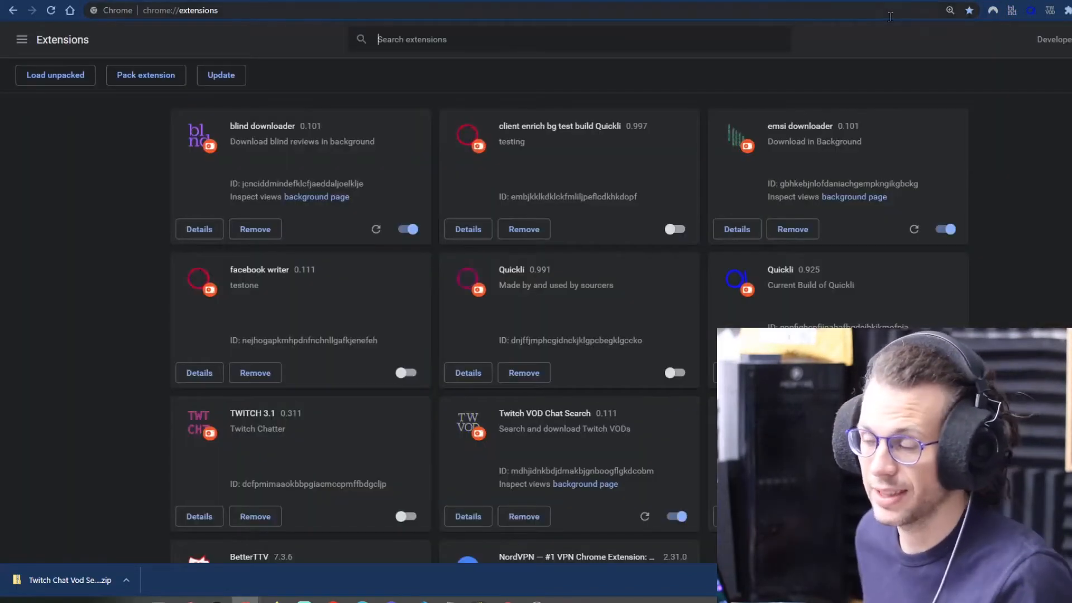
mouse_move(471, 157)
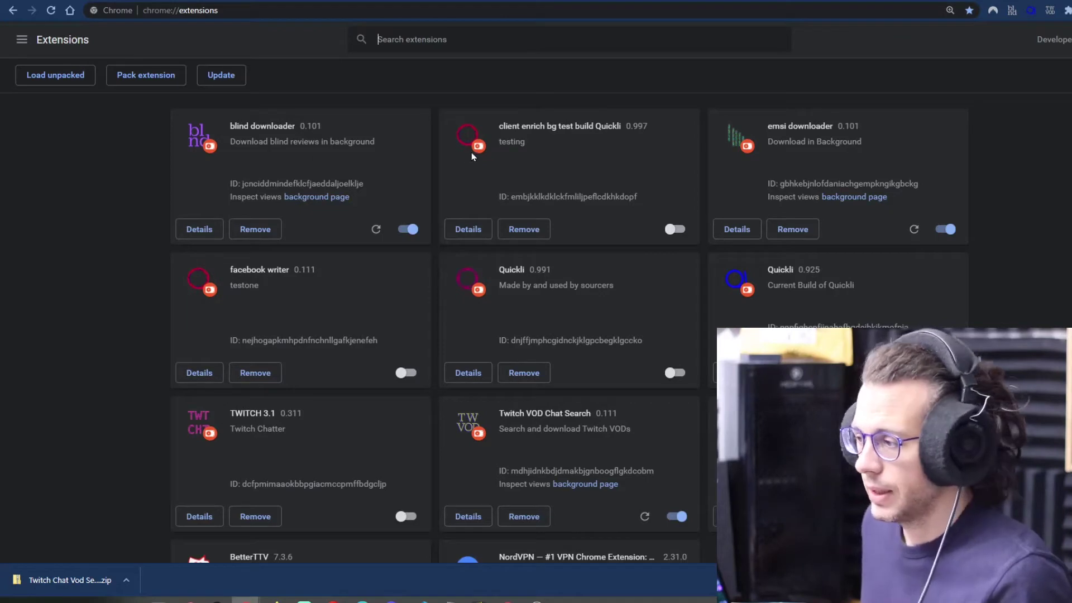
Remove the old Twitch VOD Chat Search extension and confirm the removal.
click(522, 515)
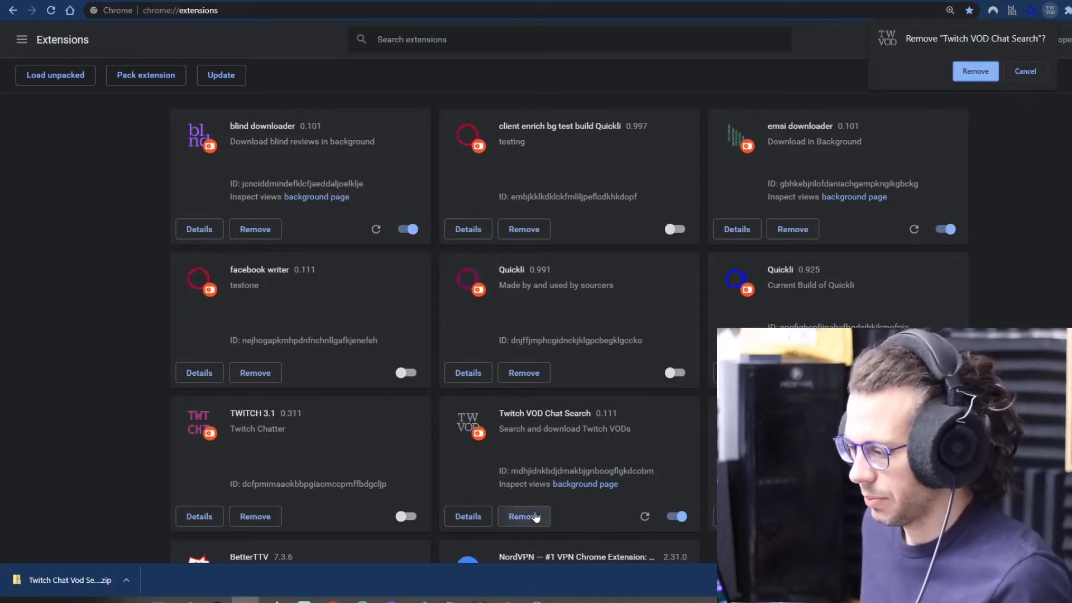
click(976, 71)
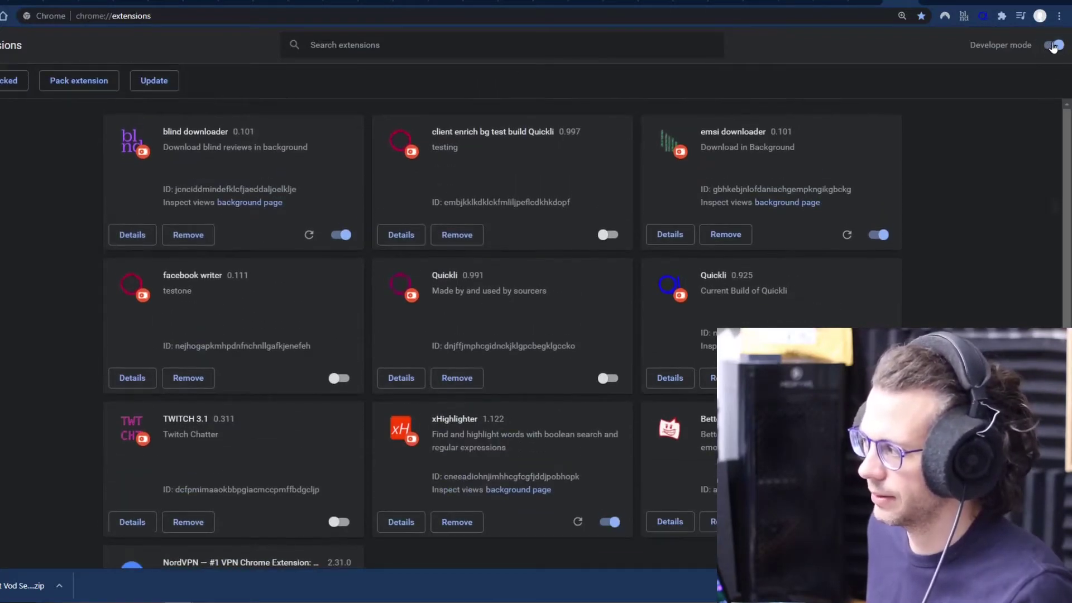
mouse_move(919, 124)
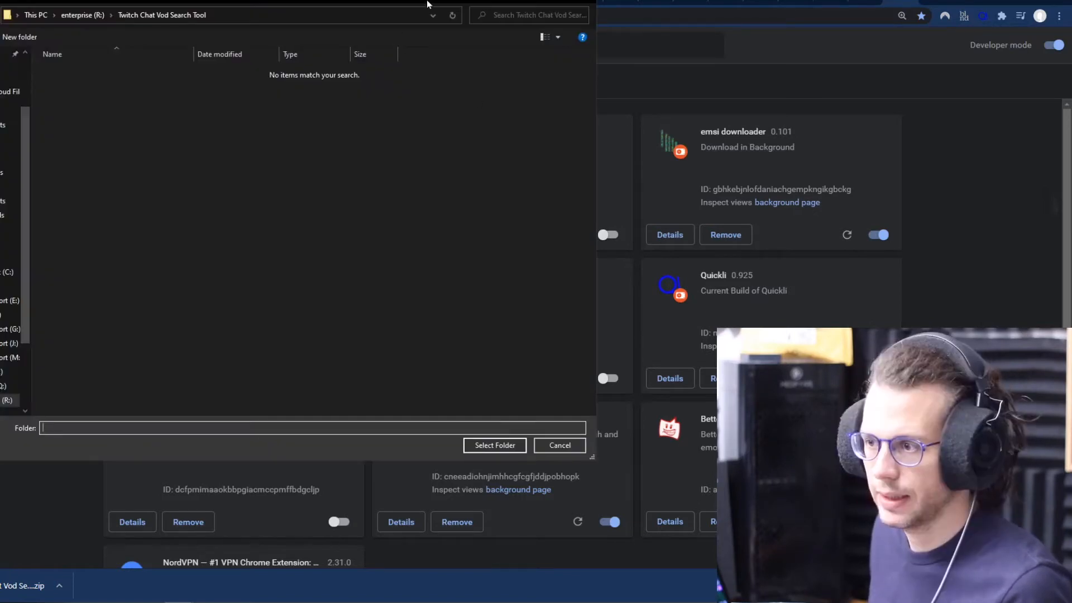
Load the inner Twitch Chat Vod Search Tool folder from F:\dl as an unpacked extension.
click(558, 445)
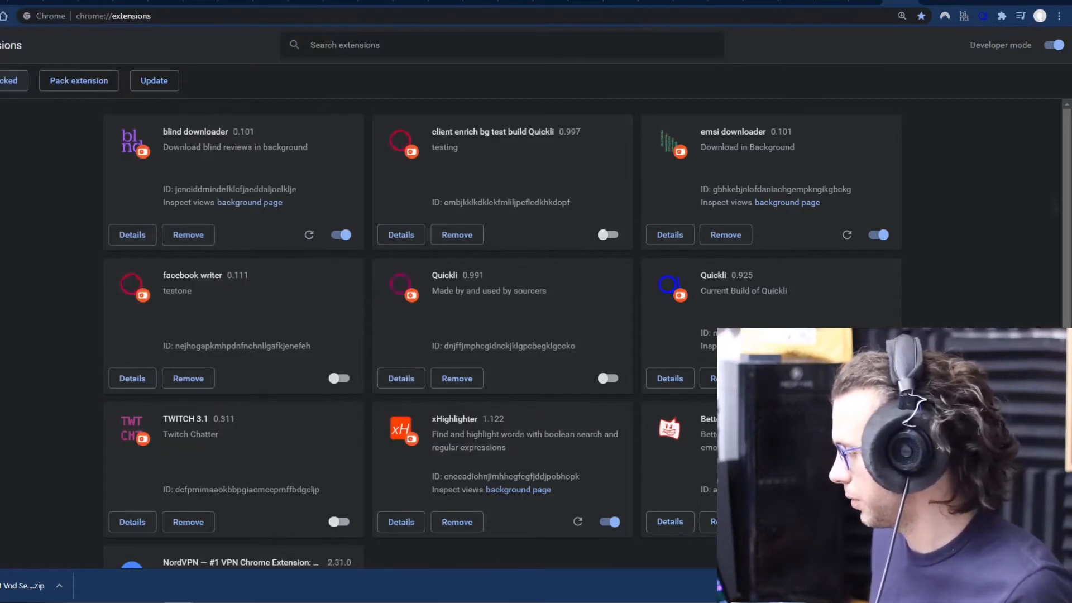
click(10, 81)
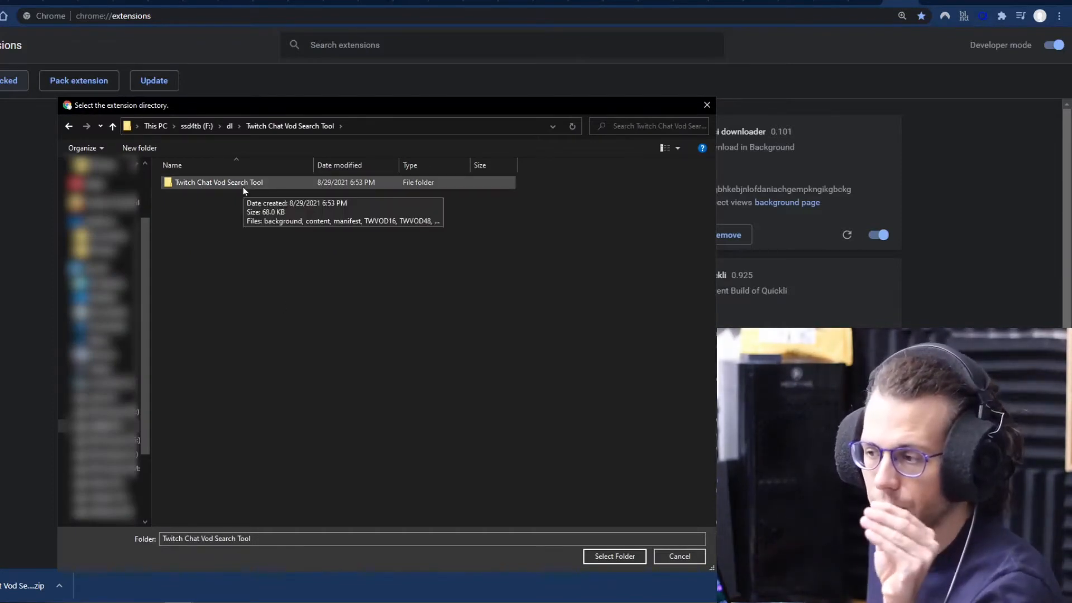
double_click(219, 182)
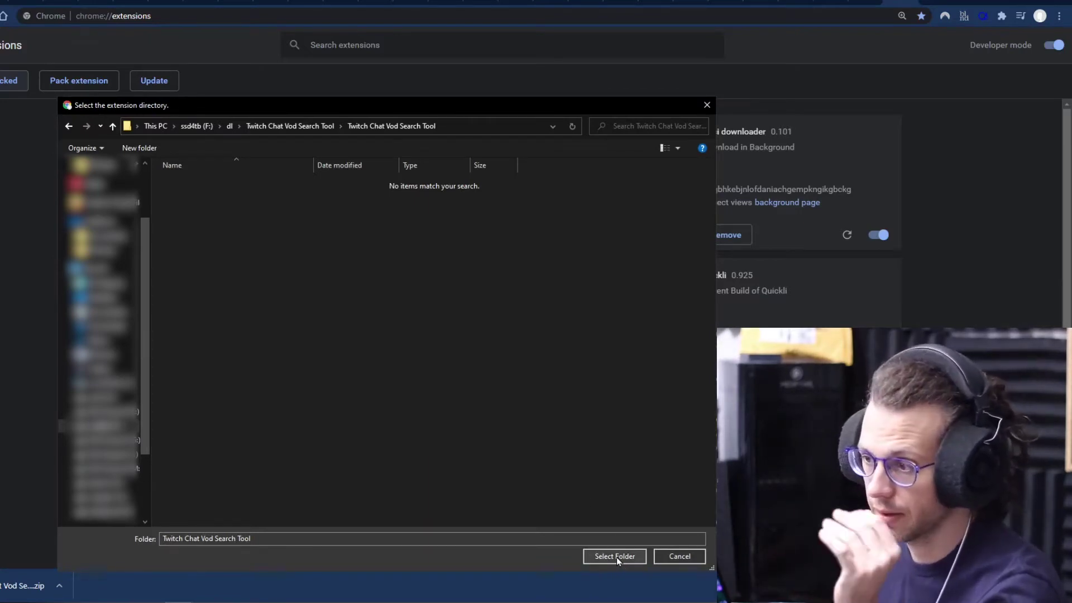
click(614, 556)
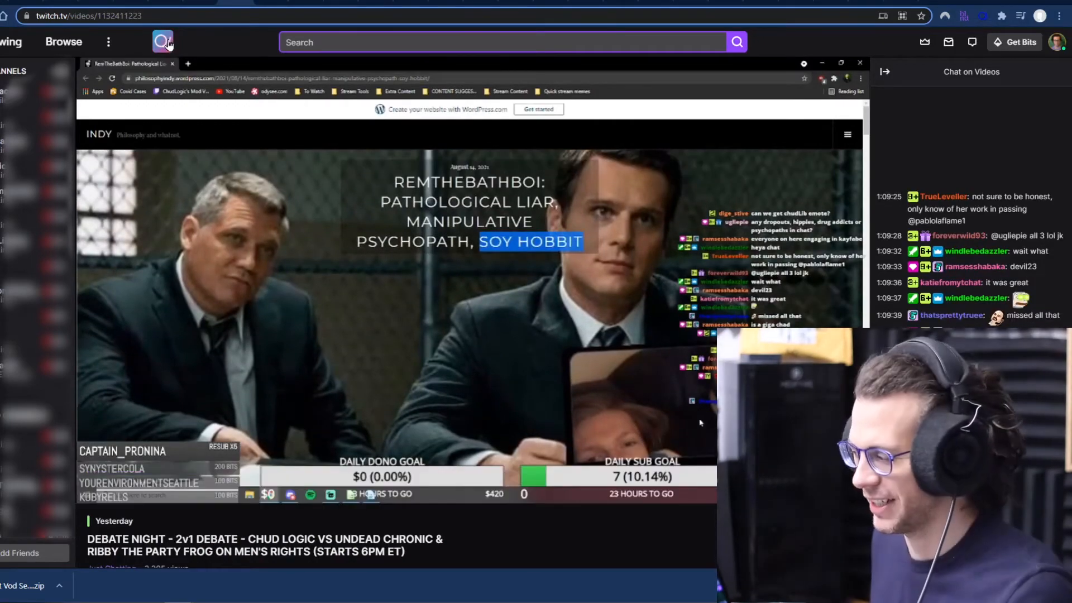
Launch the chat search extension popup on the debate VOD so chat begins loading.
scroll(down, 3)
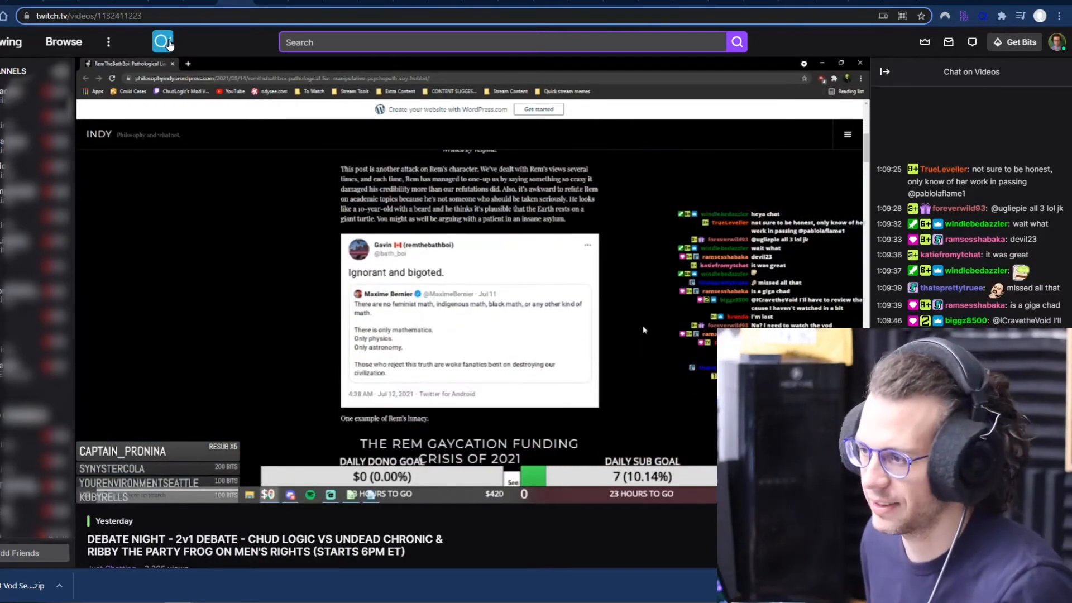
click(163, 41)
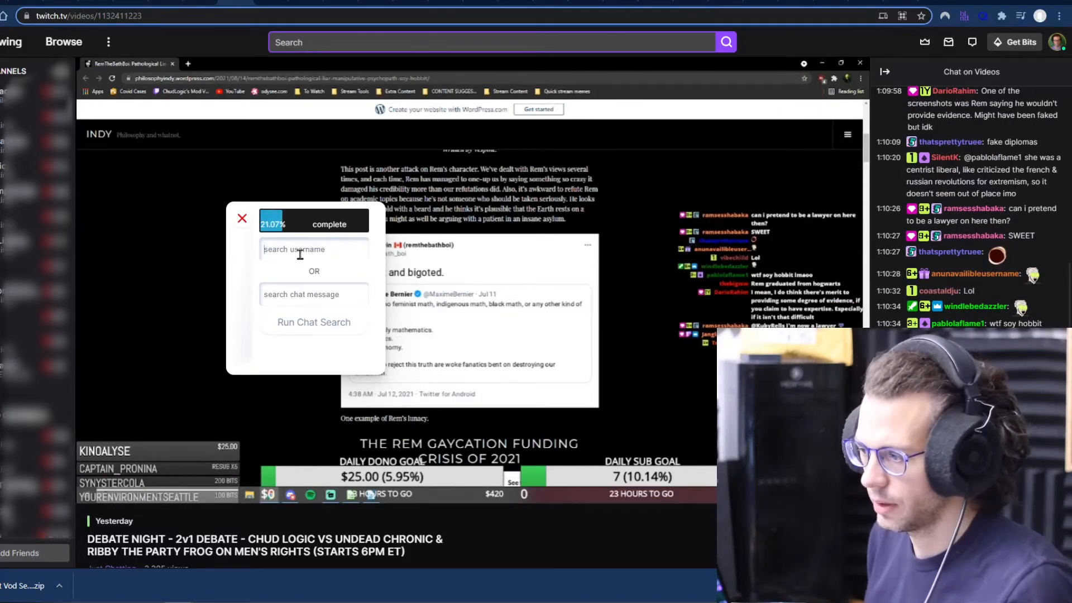
Search the chat messages for 'hasan-house', returning three timestamped matches.
text(hasan~)
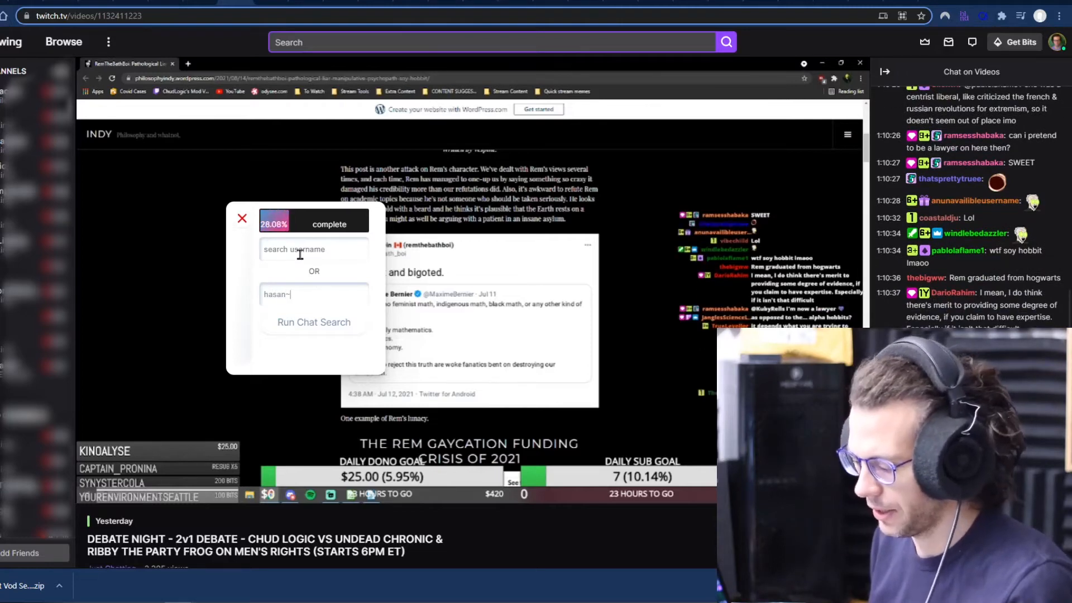
text(house)
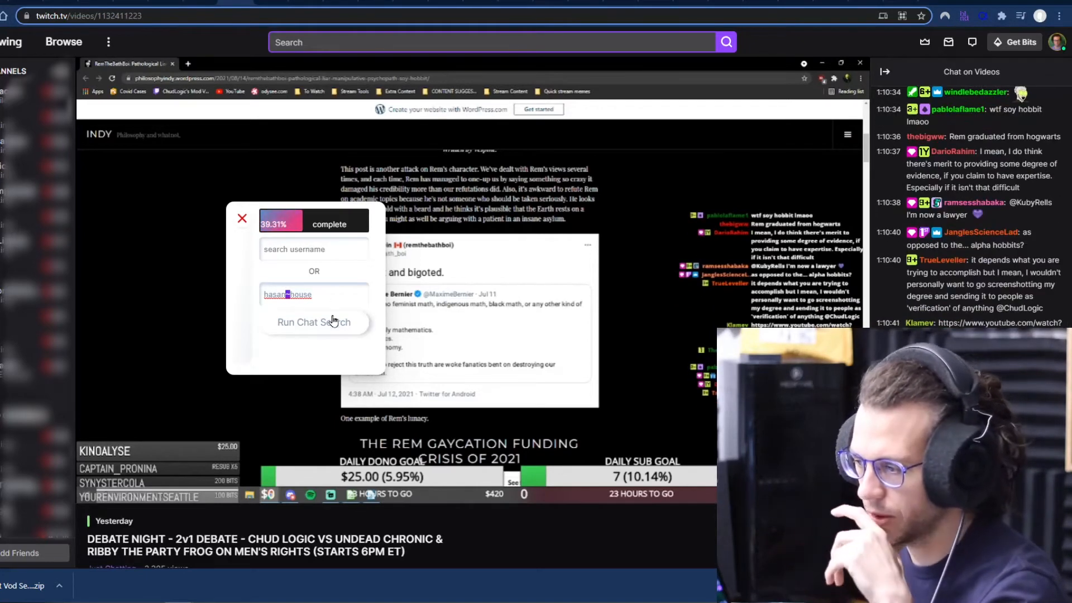
click(314, 321)
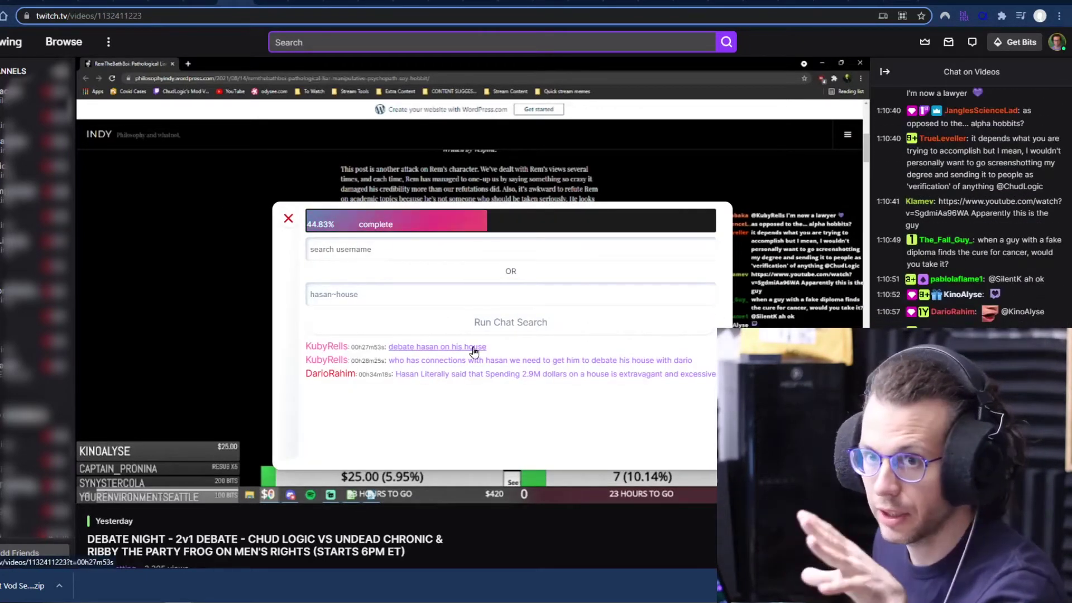
click(225, 62)
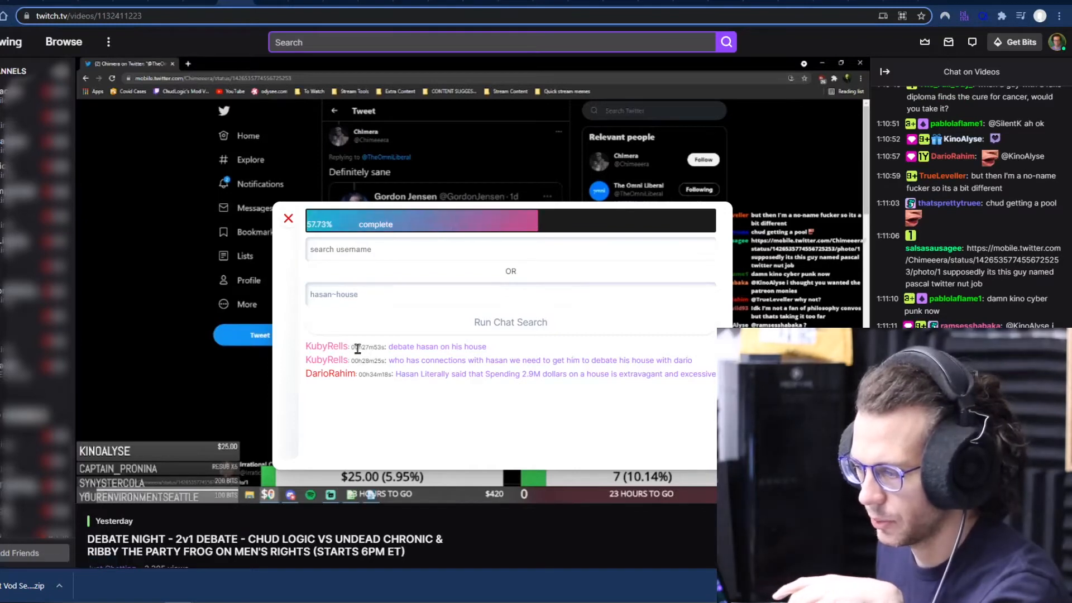
double_click(367, 346)
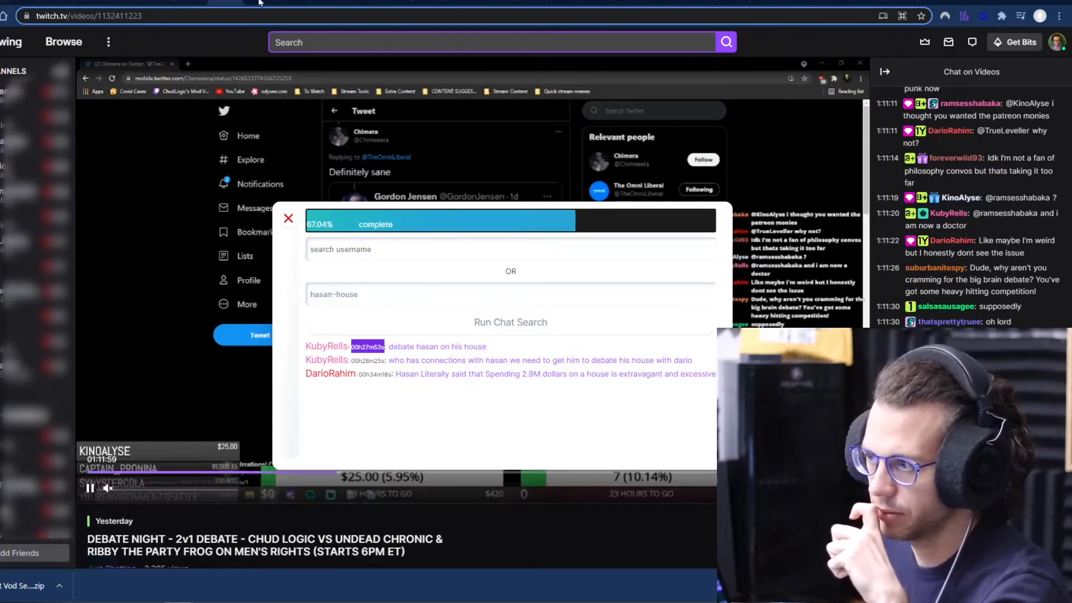
click(367, 346)
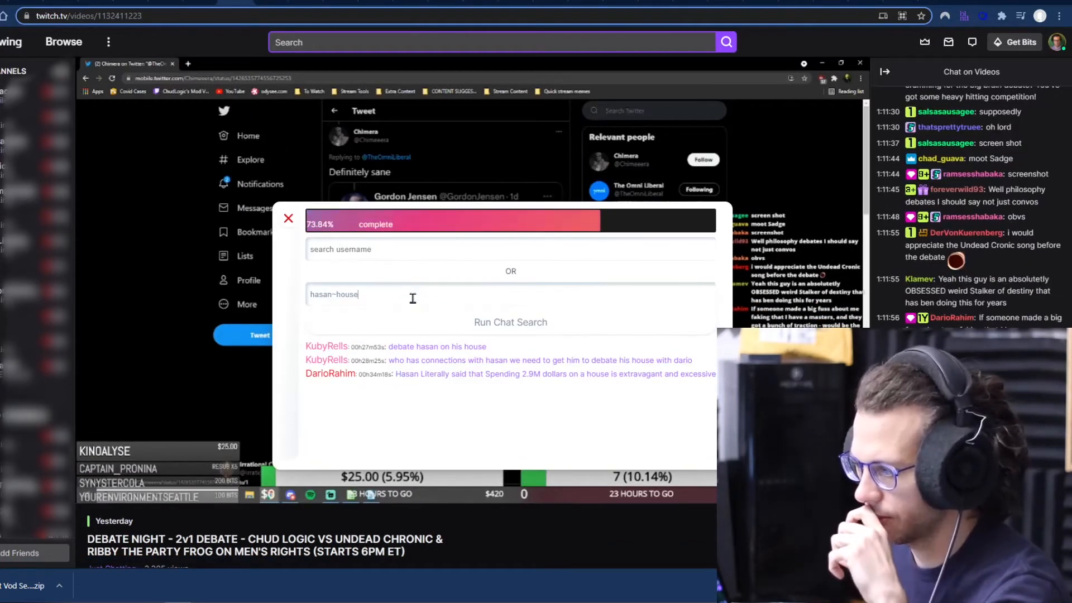
Extend the query to 'hasan-house OR house-mil' and run it, returning six matches.
text(OR)
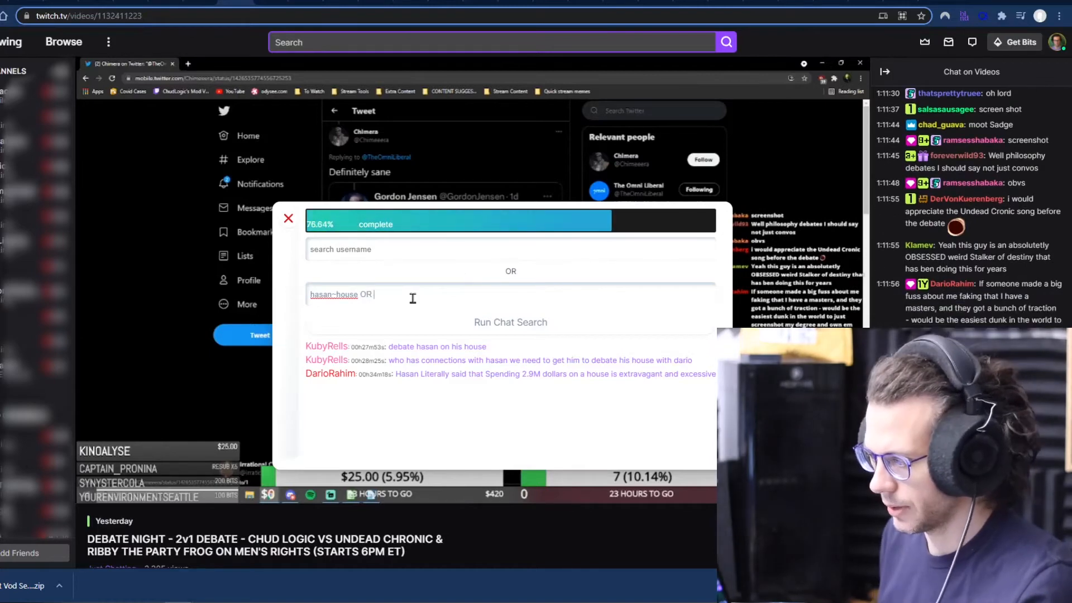
text(house"~mil)
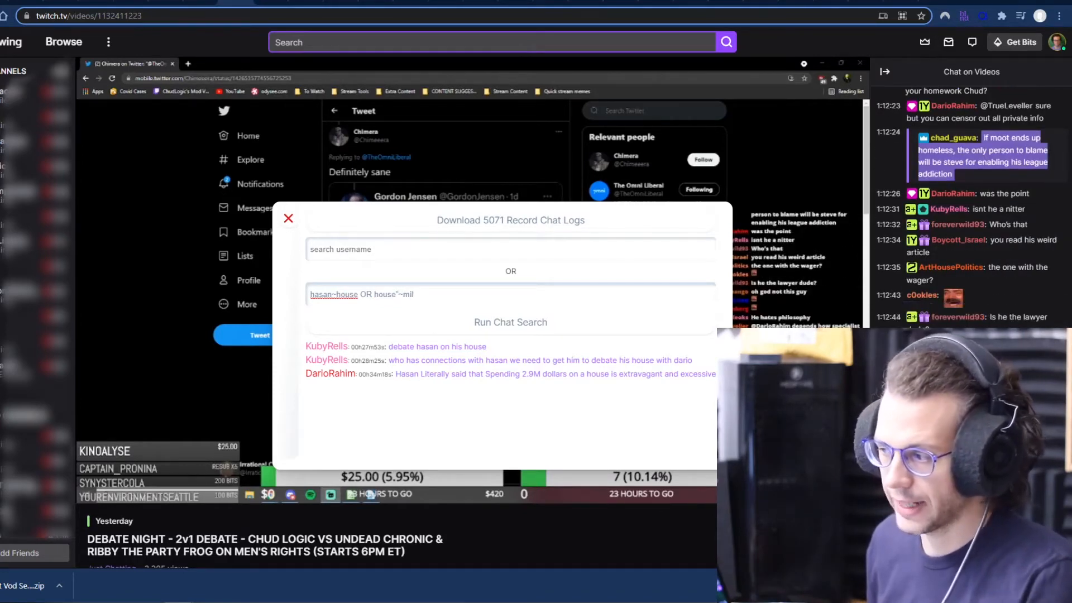
click(511, 322)
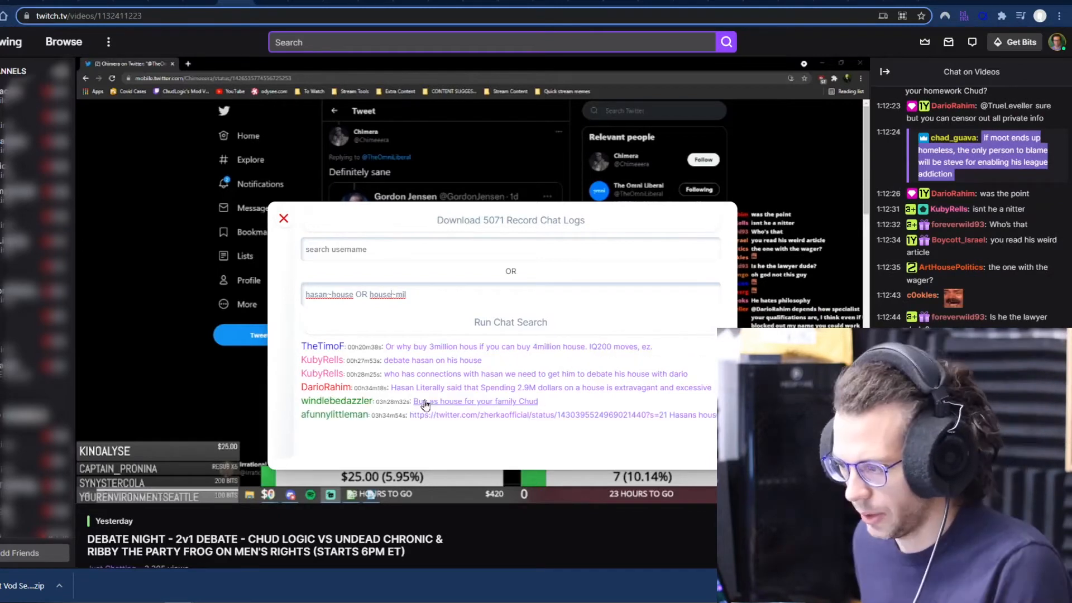
mouse_move(551, 407)
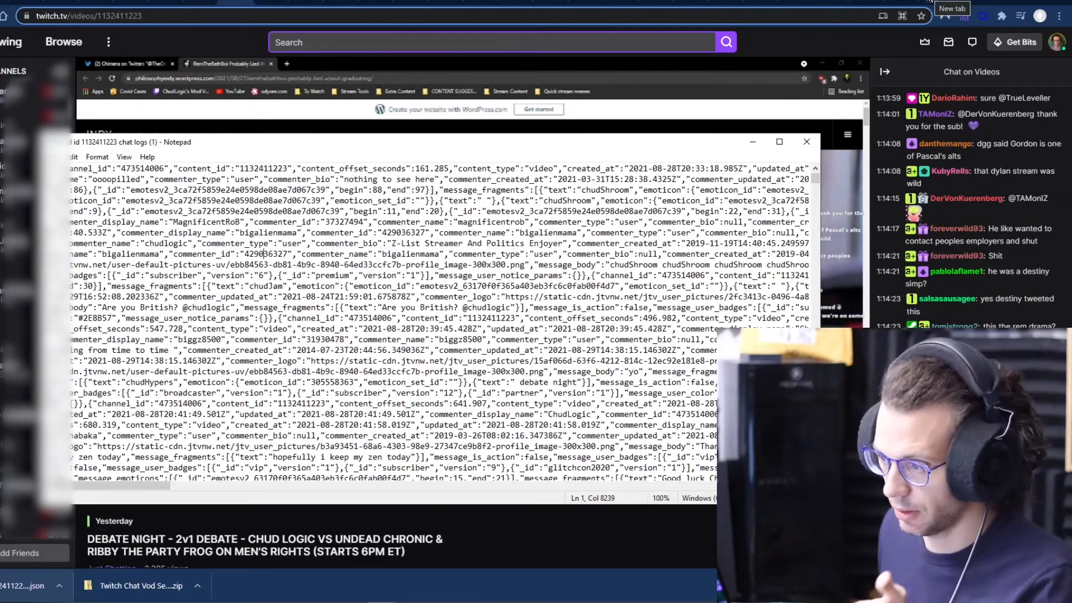
After reviewing the JSON chat logs in Notepad, start a fresh browser tab.
click(951, 8)
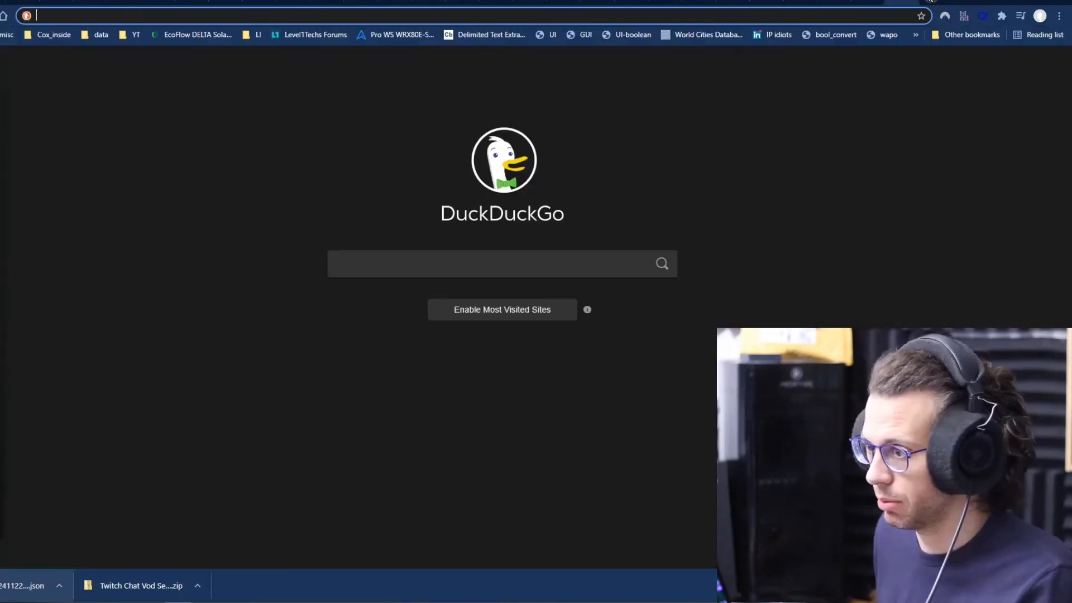
Go to github.com/andrebradshaw and locate the initUserInterfaceForJSON2TSVconversion.js script.
text(github.com/andrebradshaw/utilities/blob/master/initUserInterfaceForJSON2TSVconversion.js)
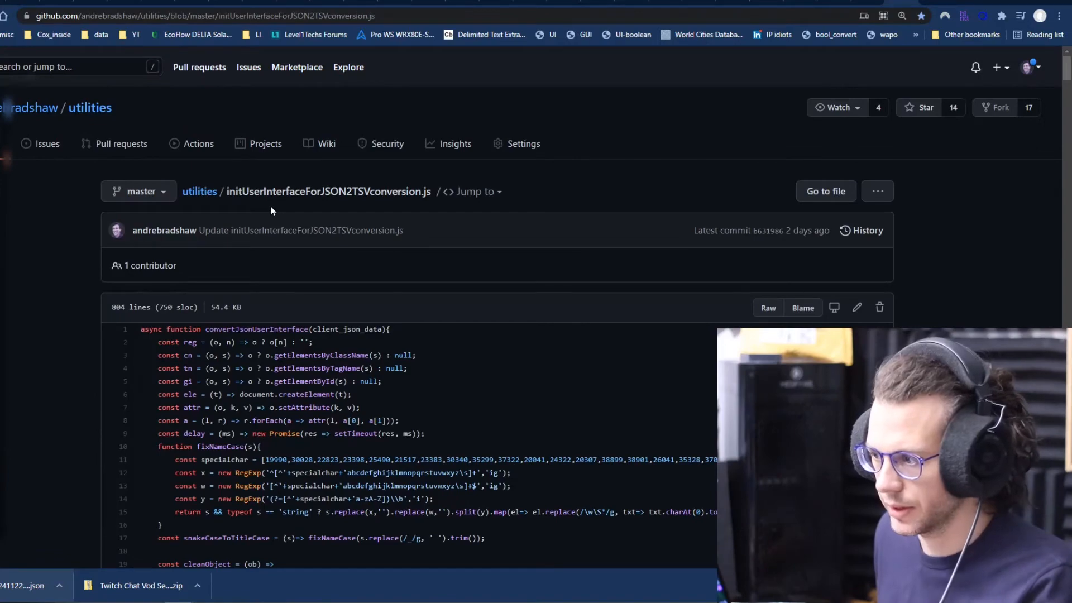
mouse_move(230, 300)
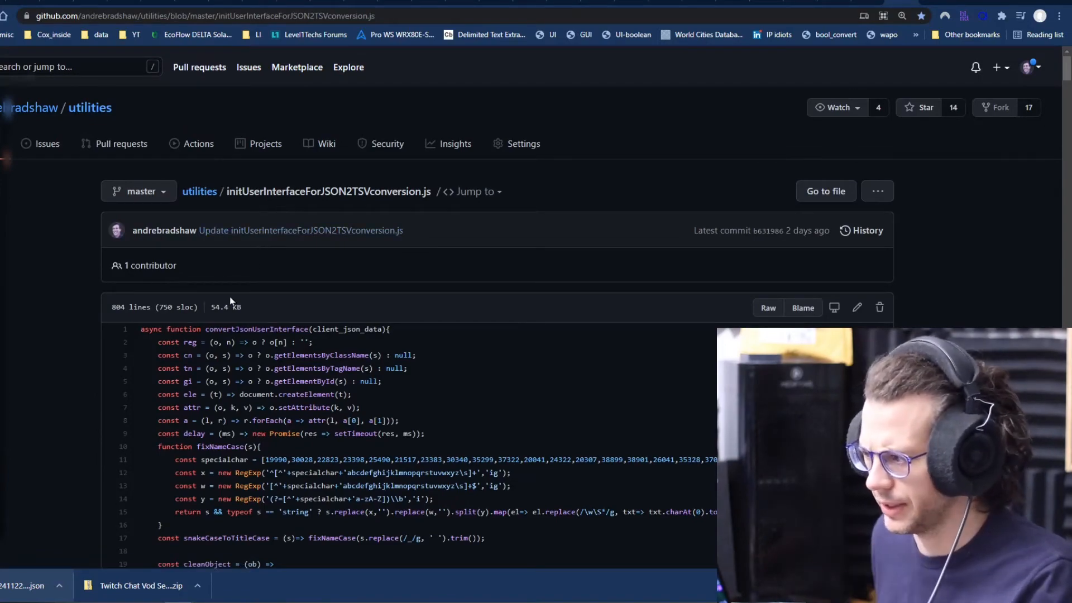
scroll(down, 3)
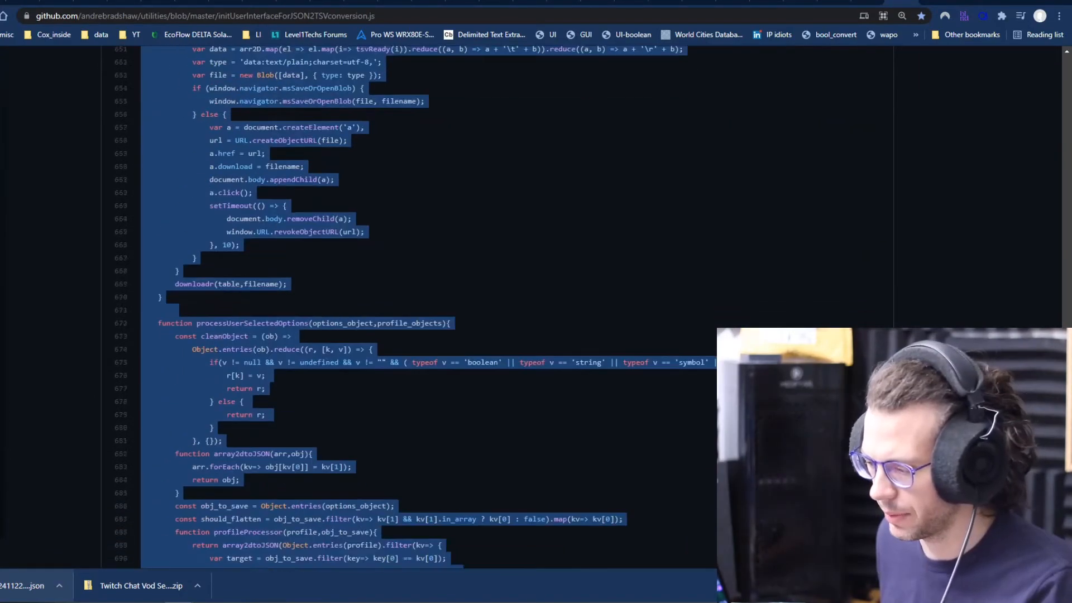
scroll(down, 3)
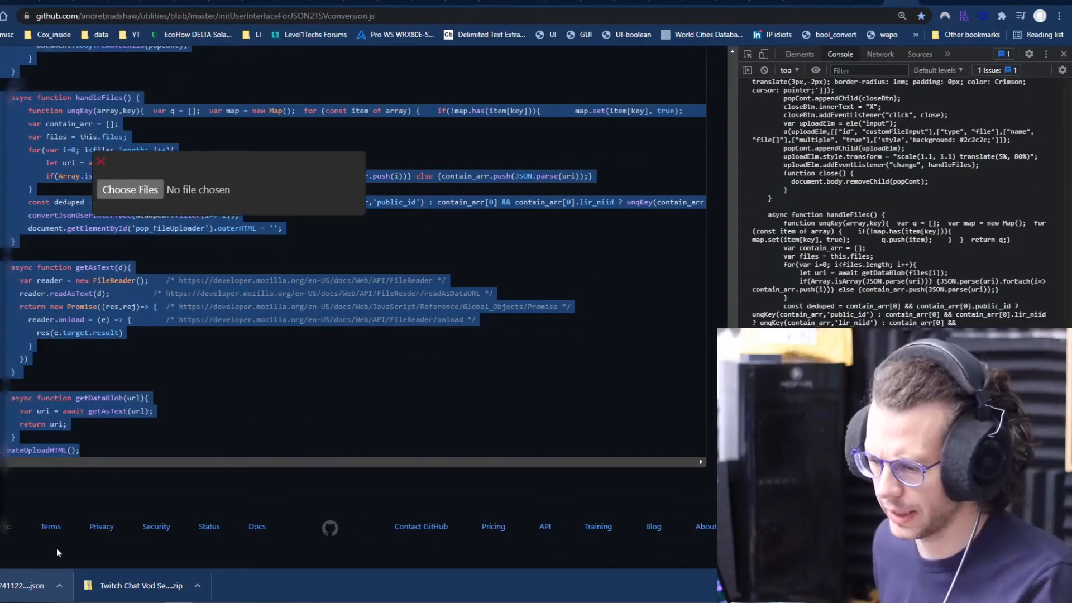
Choose the downloaded chat logs JSON in the converter and review its selectable data columns.
click(129, 190)
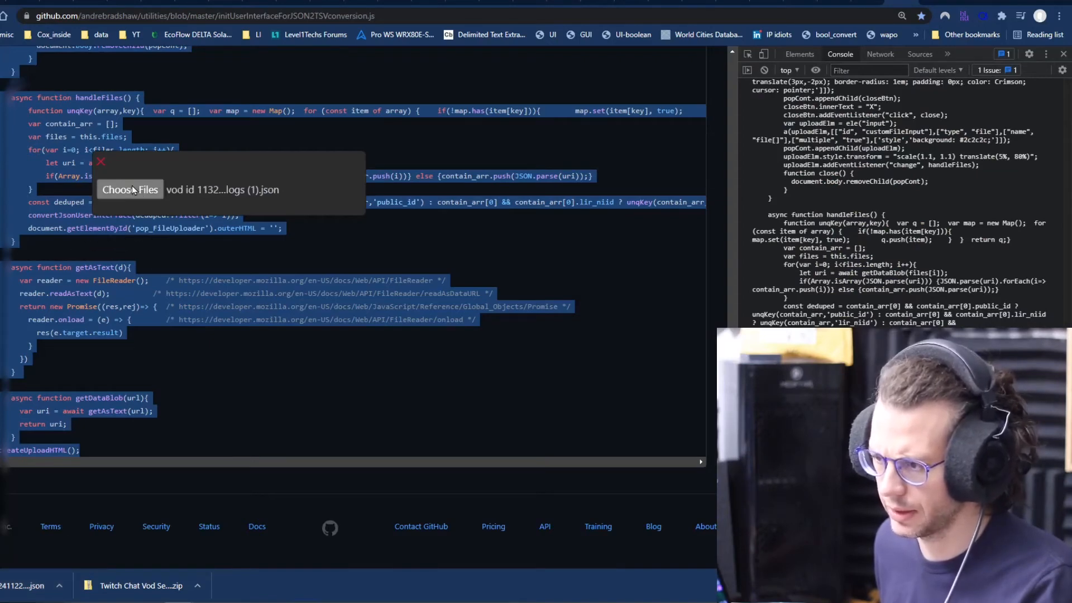
click(130, 190)
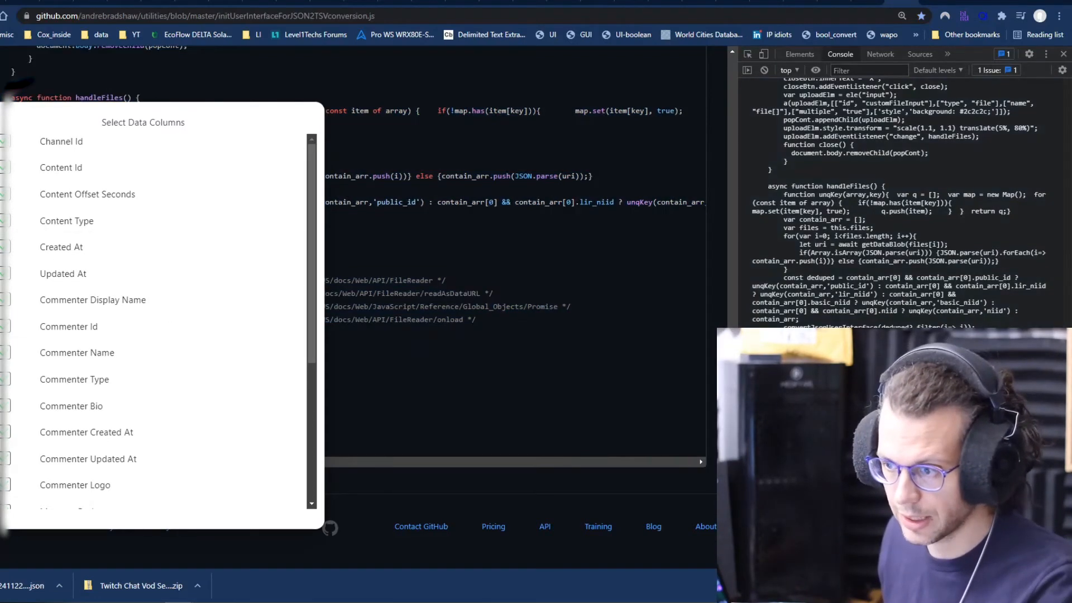
scroll(down, 3)
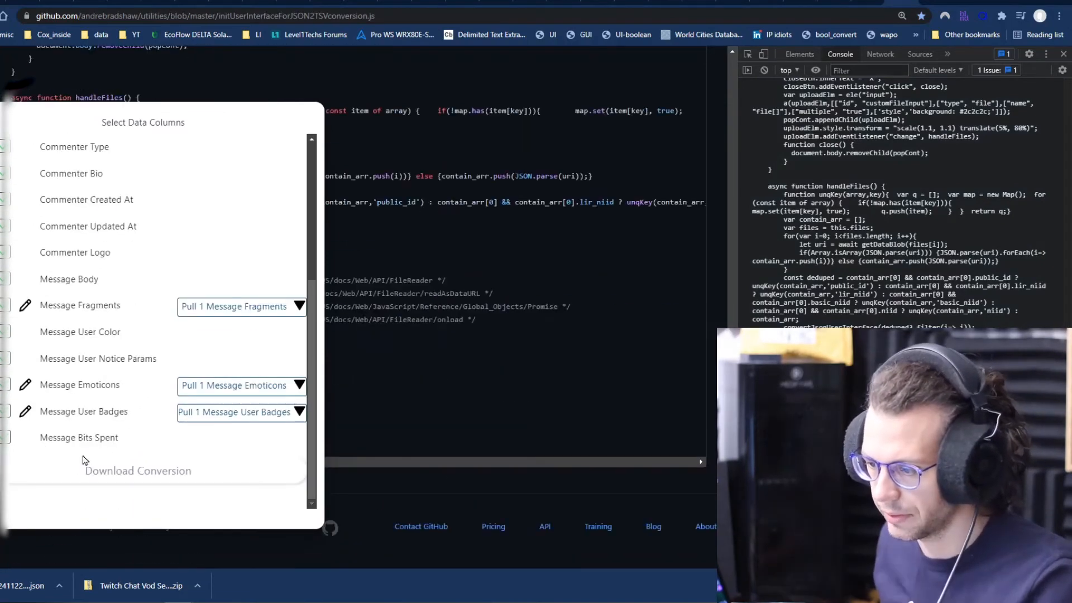
mouse_move(211, 188)
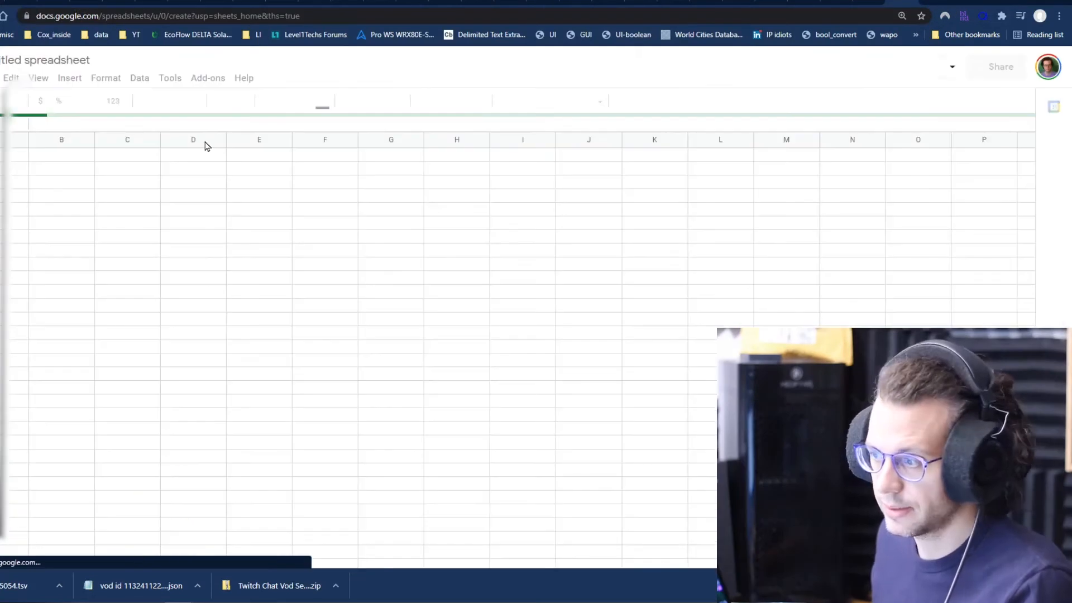
Start a file import and upload the .tsv chat log from the computer.
click(9, 77)
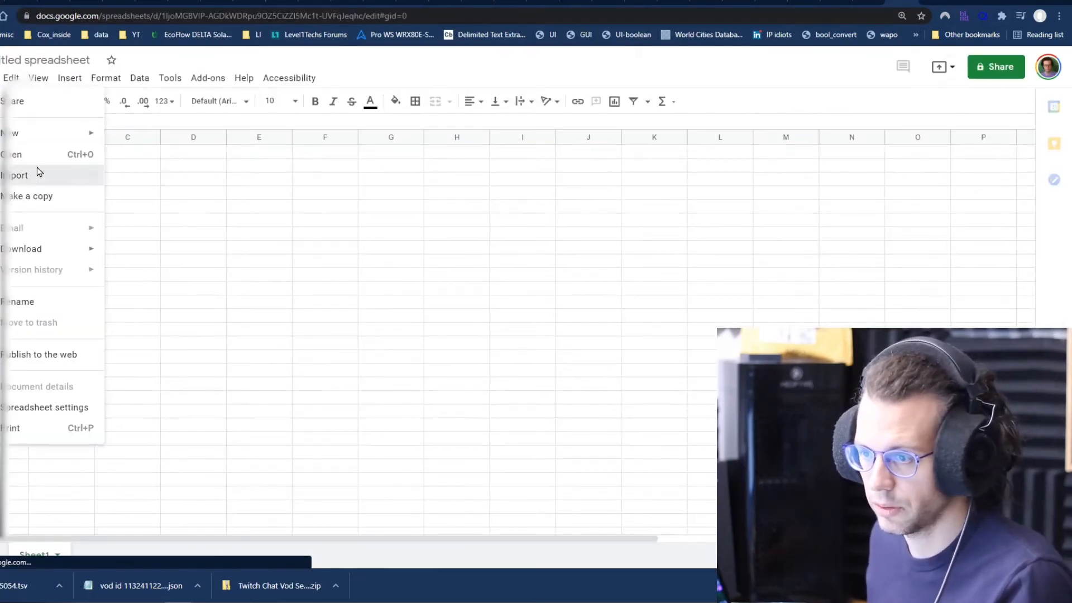
click(19, 175)
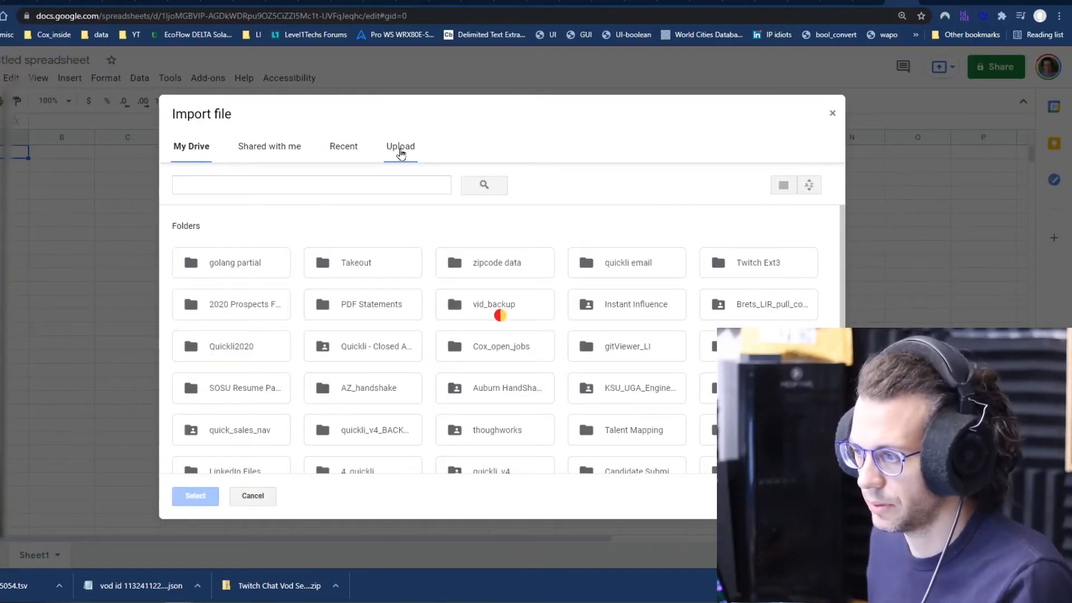
click(400, 146)
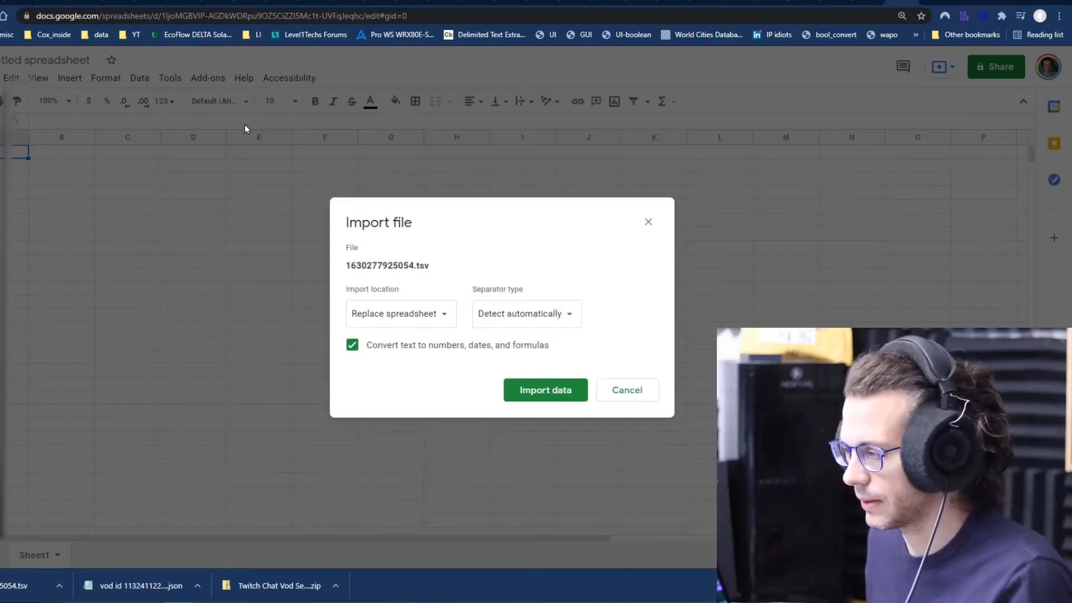
Import with Separator type Tab and Import location Replace current sheet.
click(525, 313)
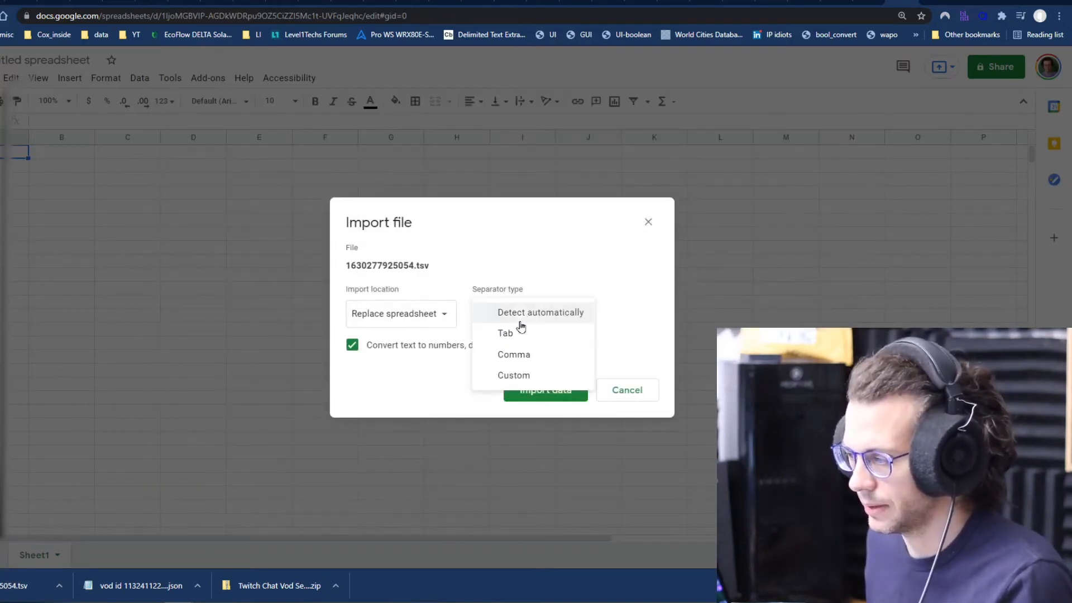
click(506, 333)
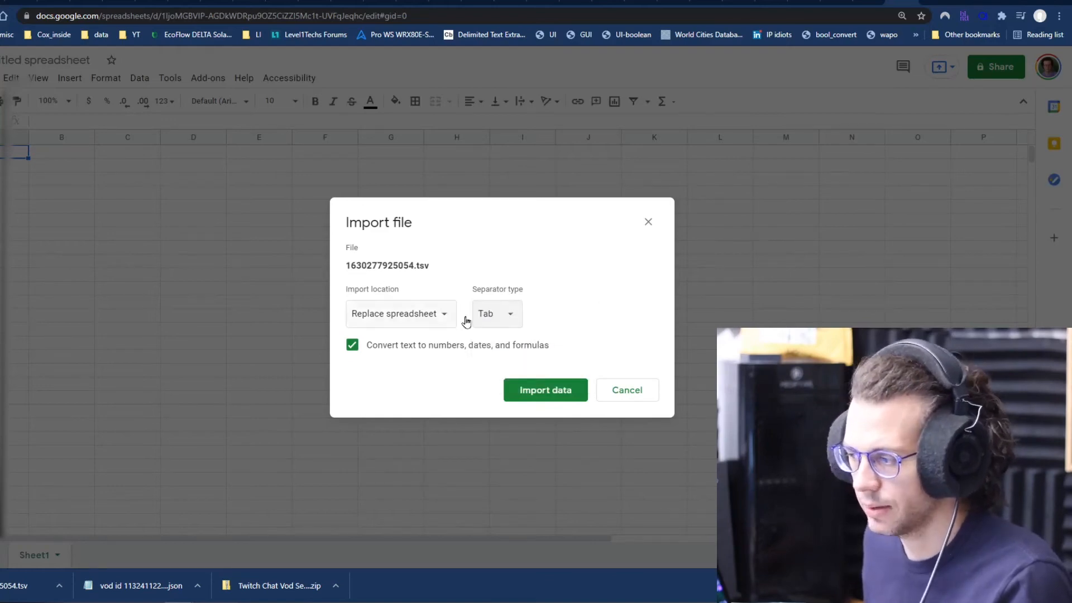
click(399, 312)
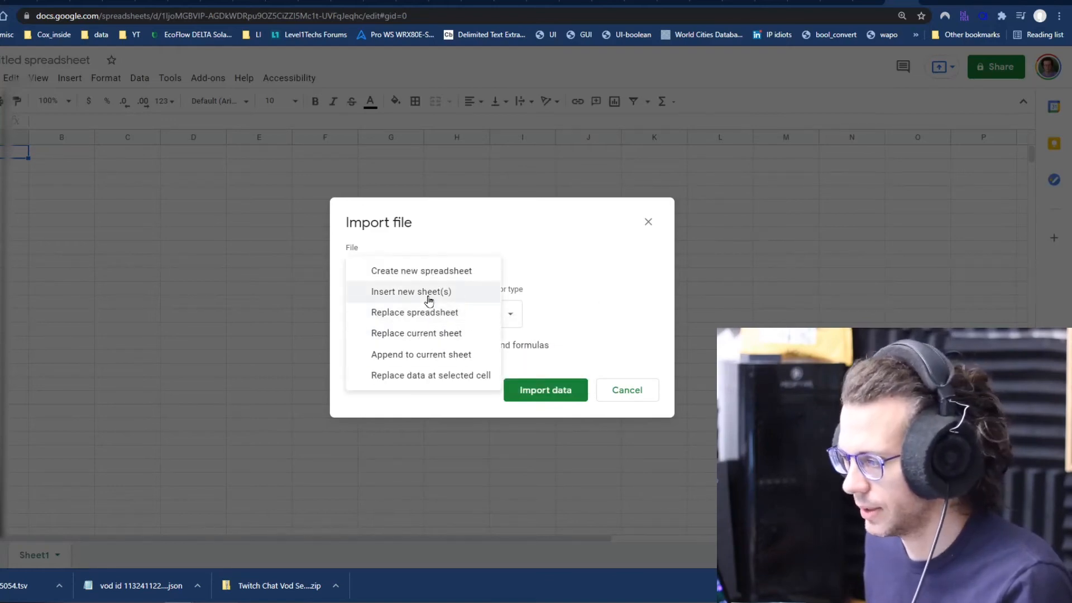
click(416, 333)
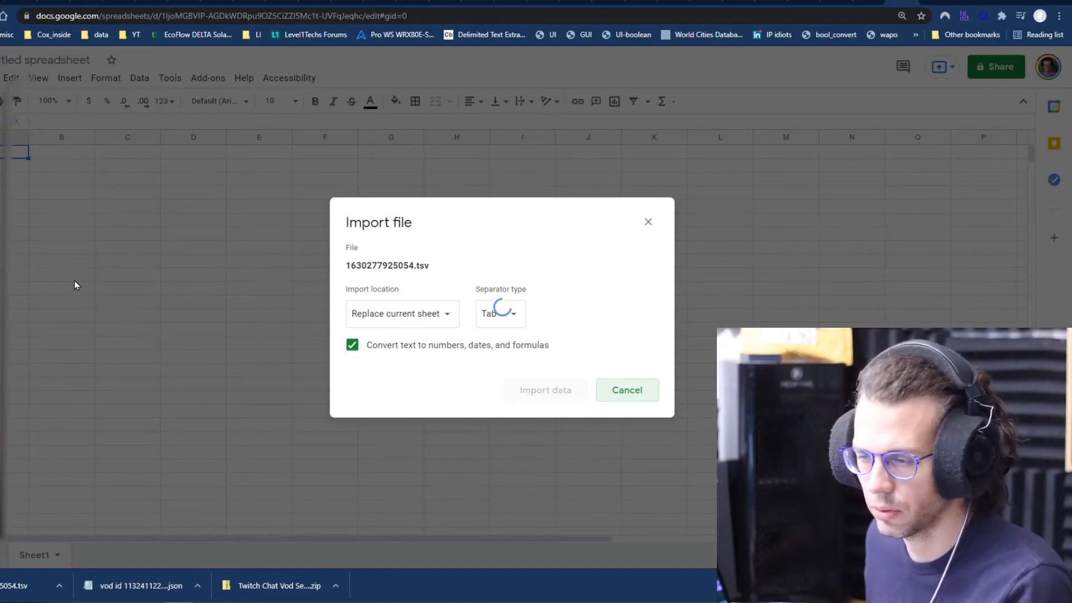
click(545, 390)
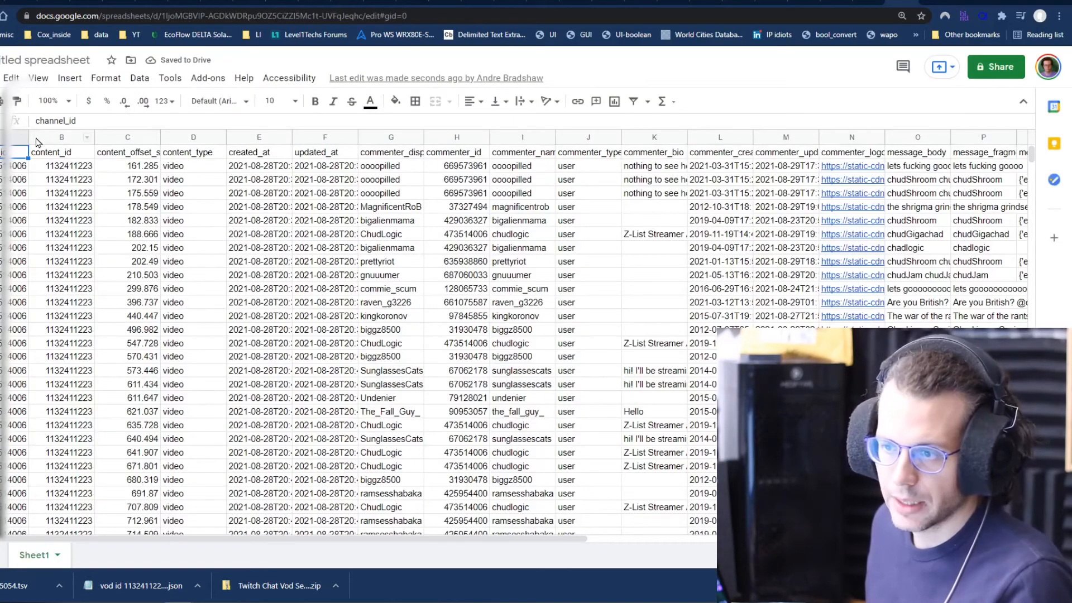
click(127, 152)
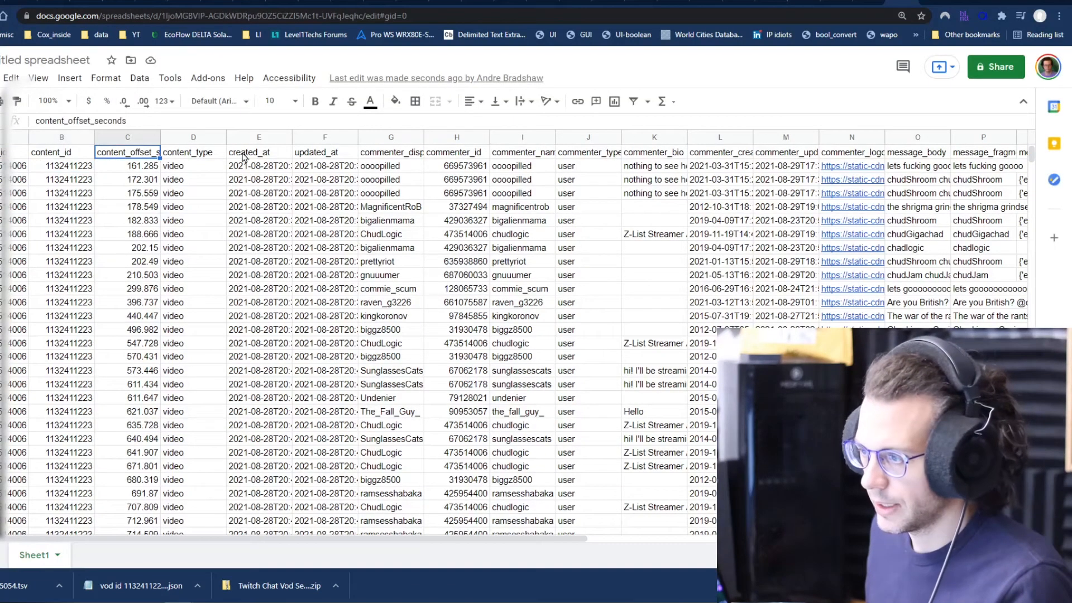
scroll(right, 3)
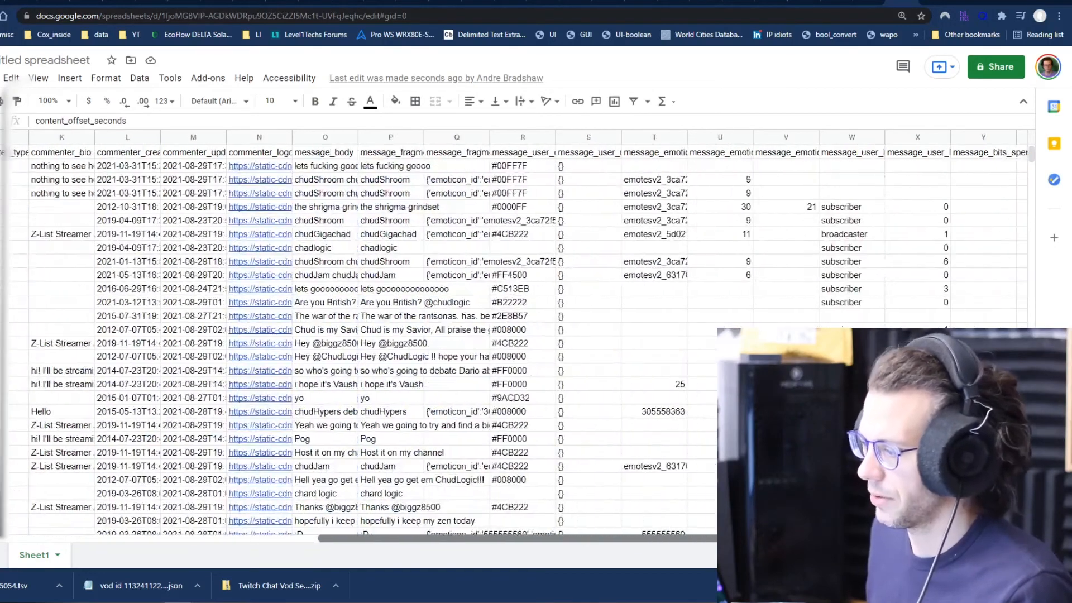
scroll(left, 3)
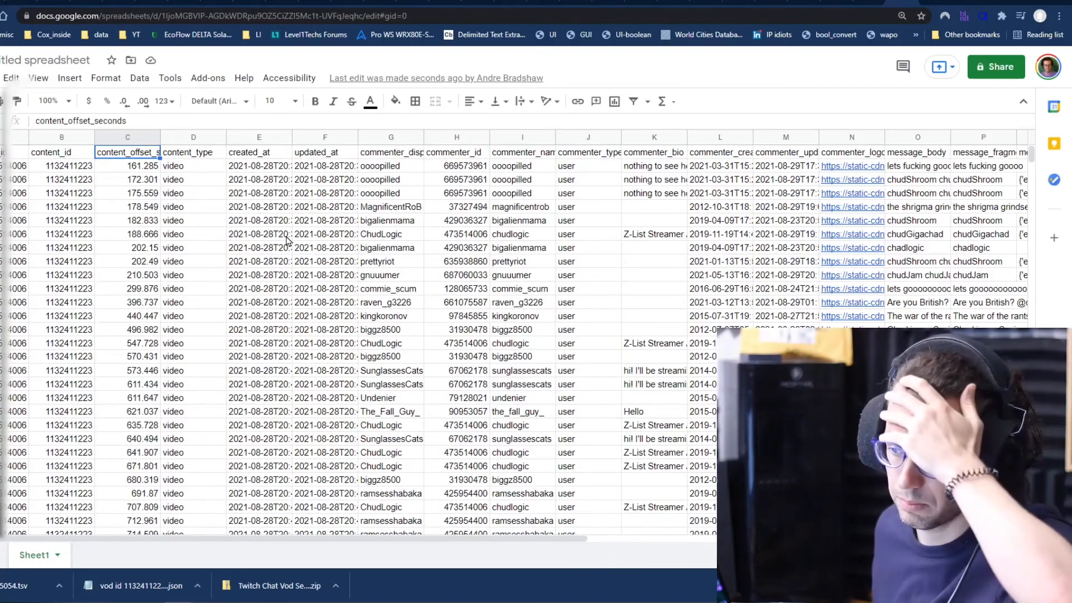
mouse_move(311, 179)
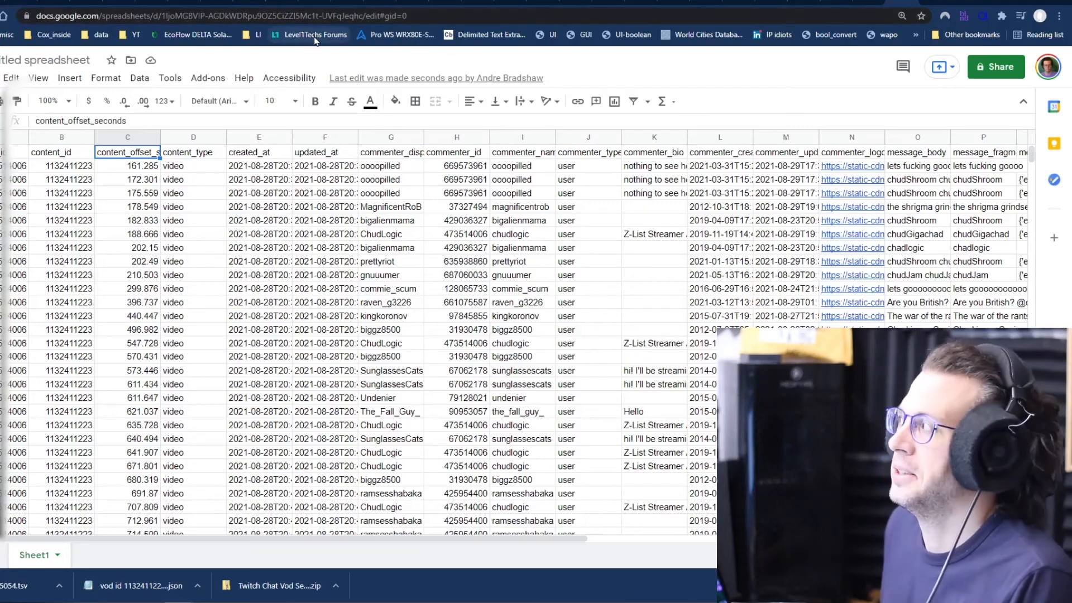
mouse_move(311, 35)
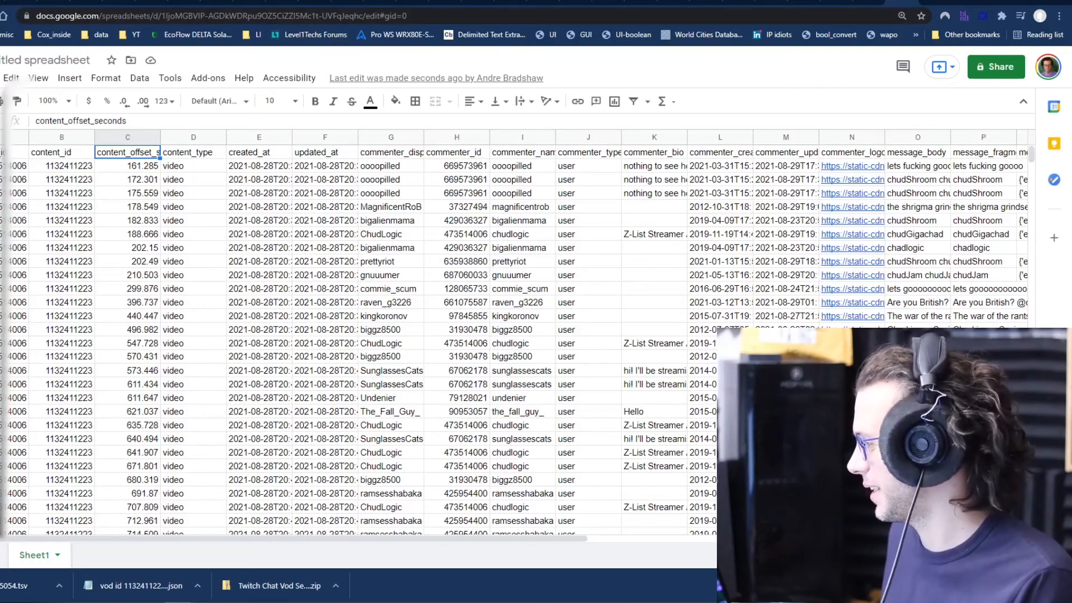
mouse_move(759, 57)
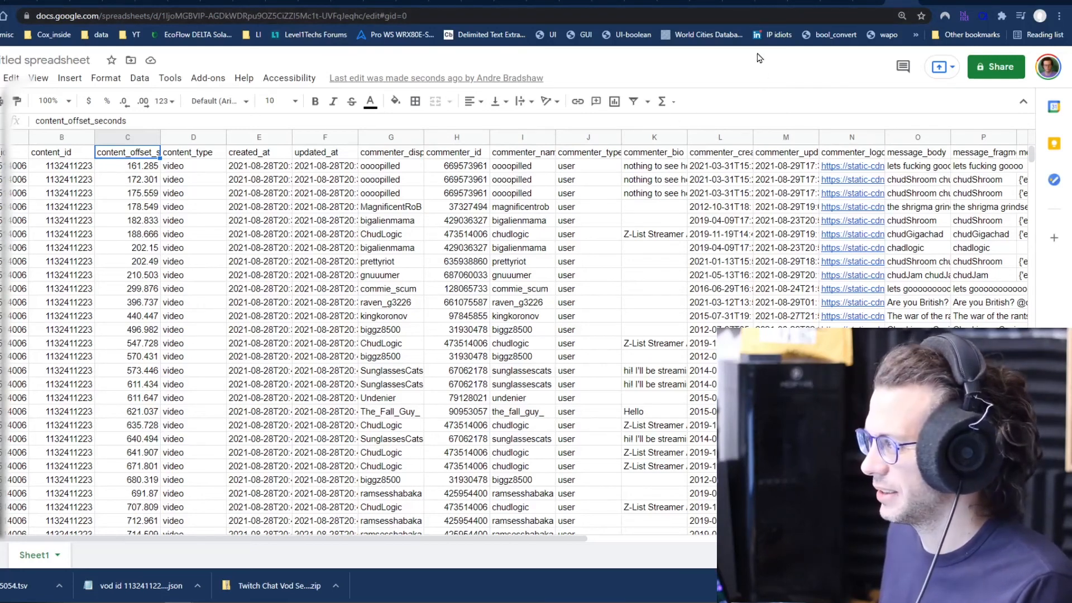
mouse_move(821, 87)
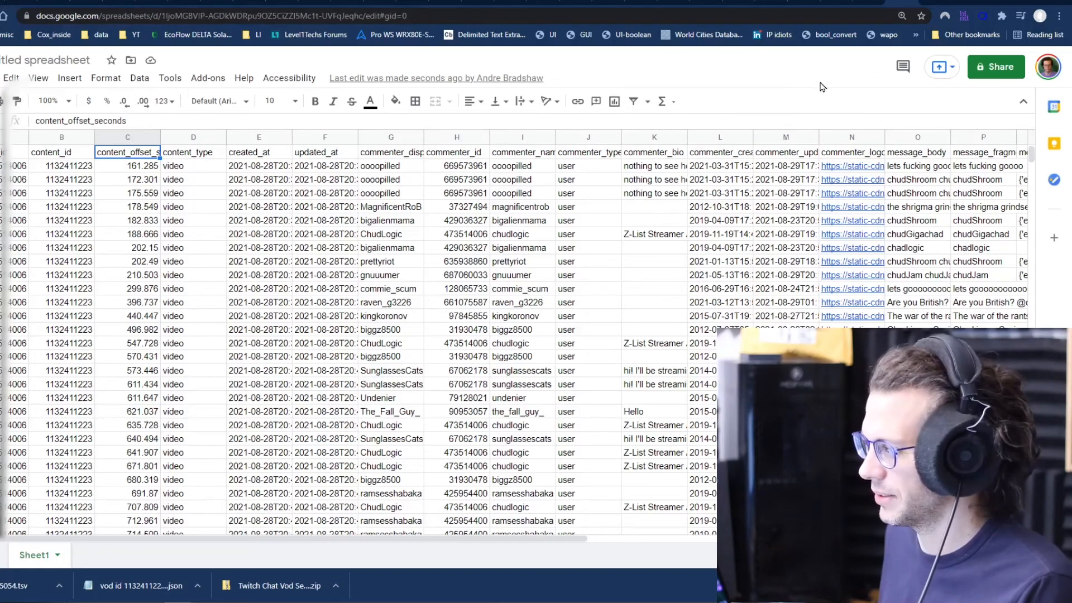
mouse_move(786, 81)
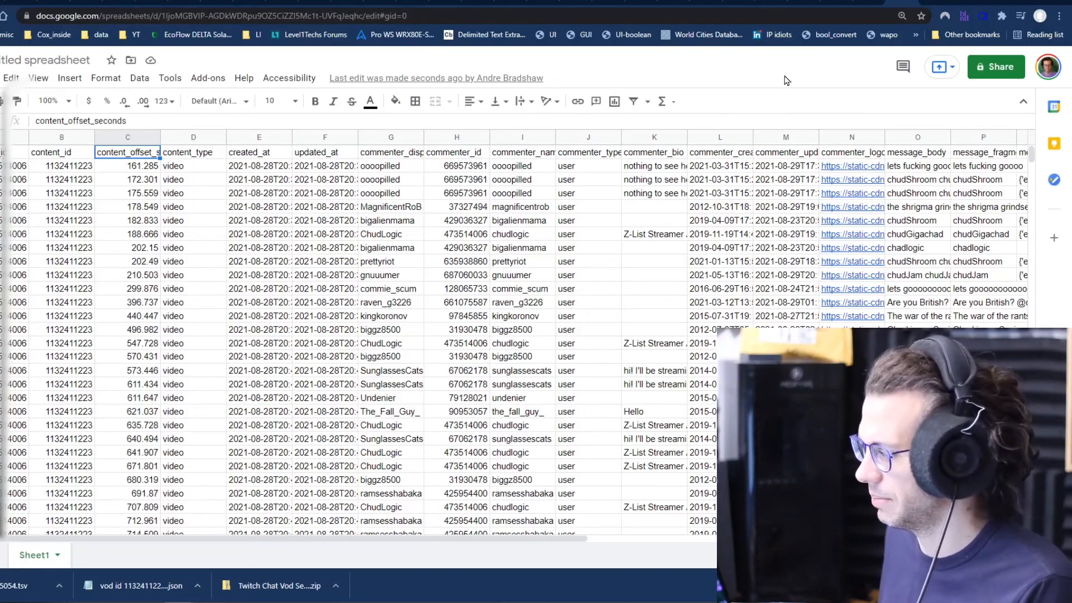